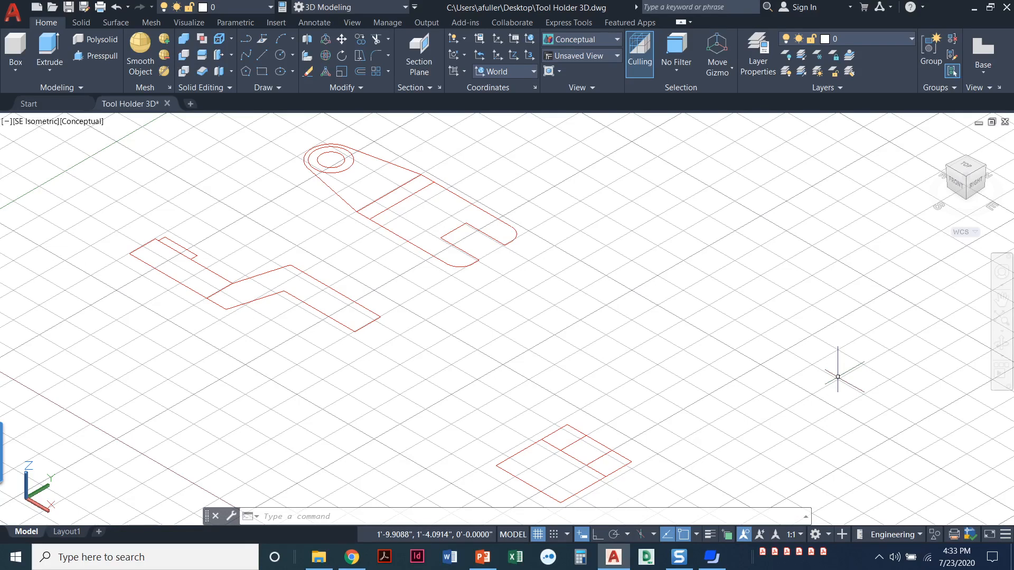
mouse_move(82, 485)
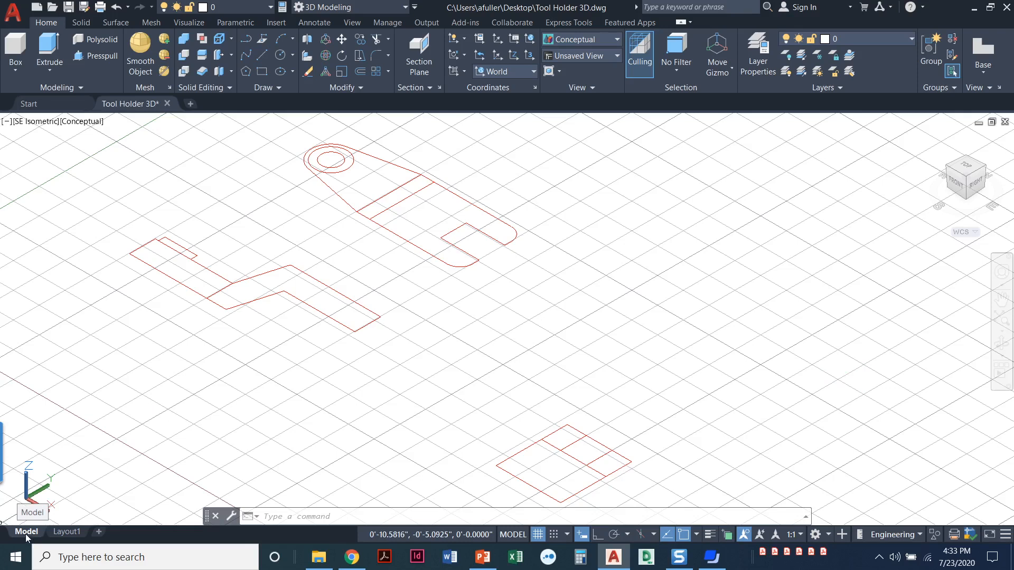
mouse_move(481, 350)
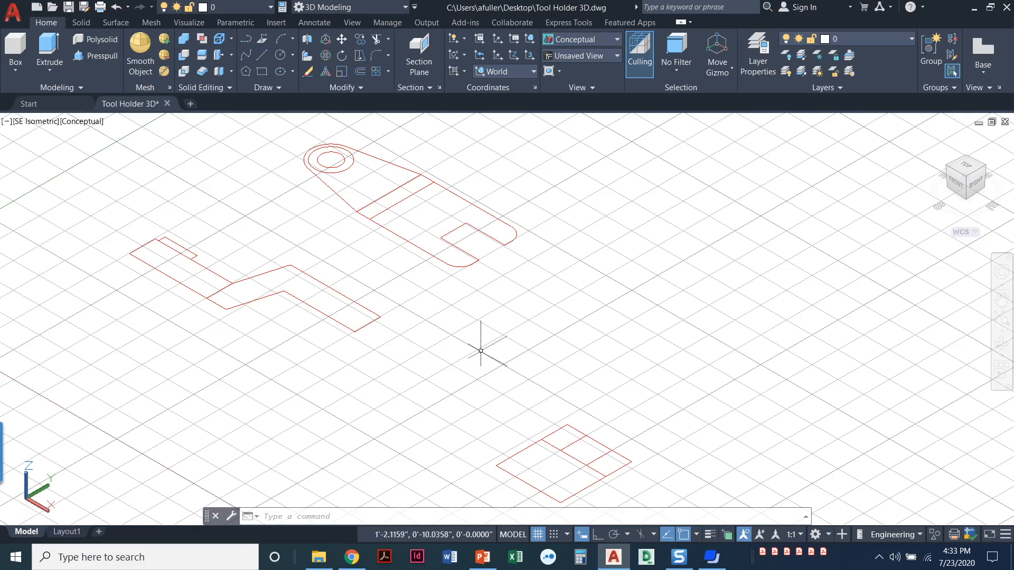
mouse_move(493, 121)
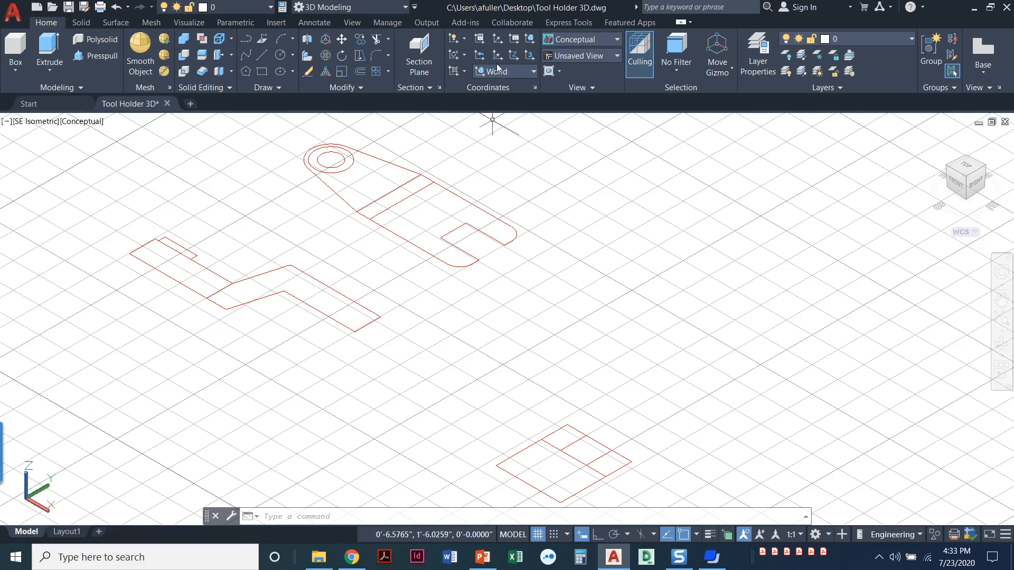
mouse_move(572, 39)
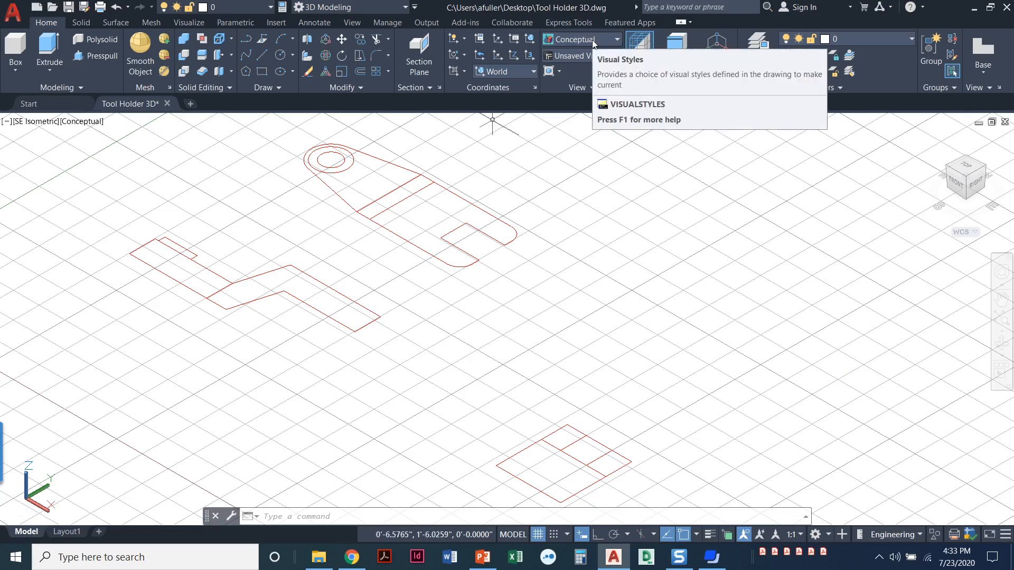
mouse_move(608, 342)
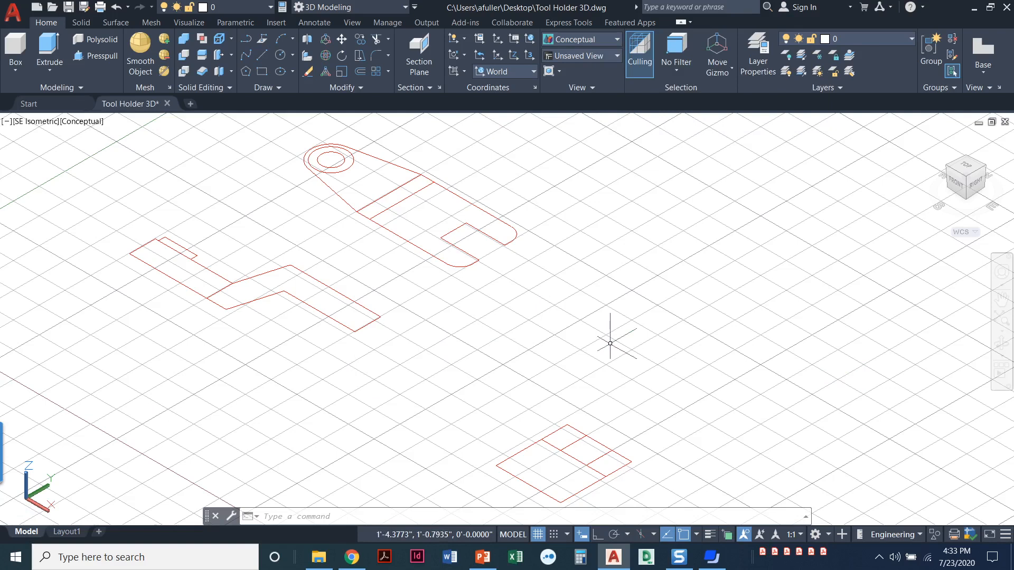
mouse_move(88, 424)
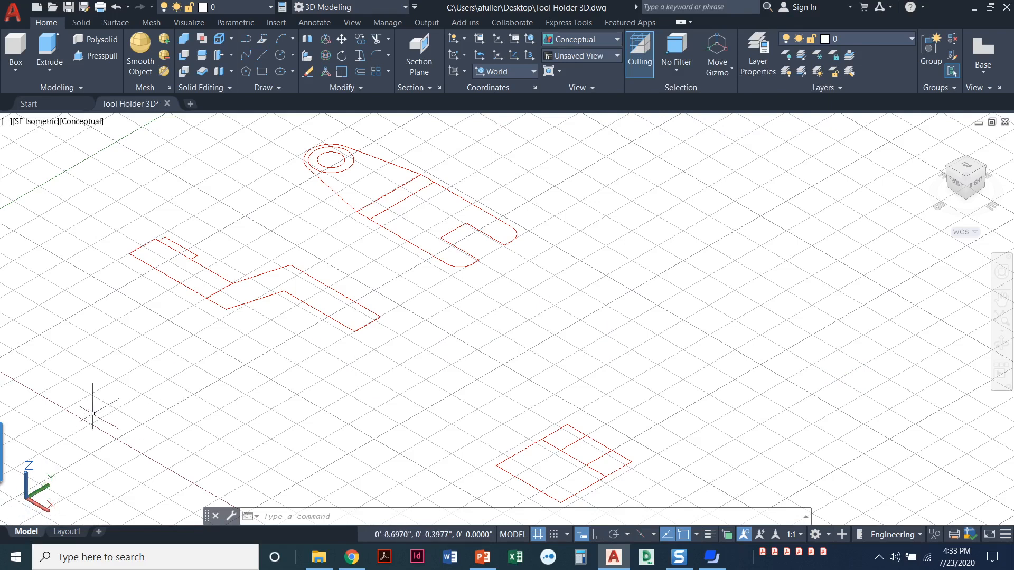
mouse_move(324, 274)
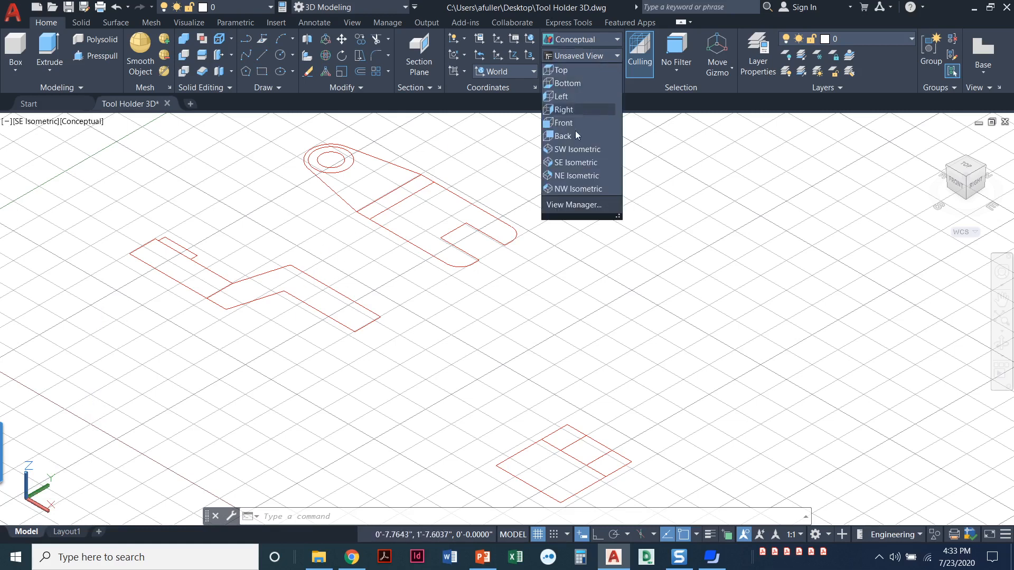
Switch the drawing to the SE Isometric preset view.
click(577, 163)
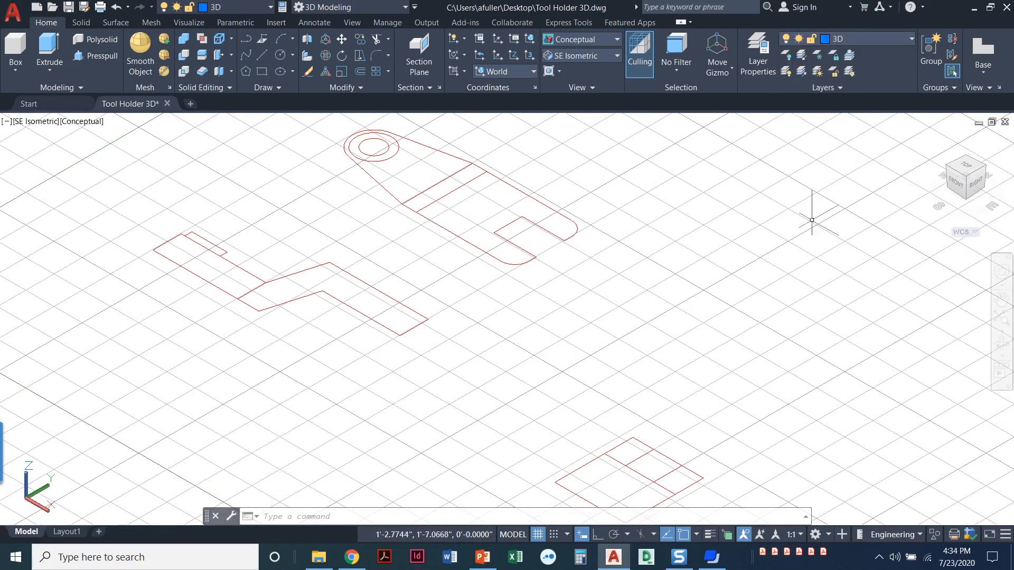
mouse_move(675, 251)
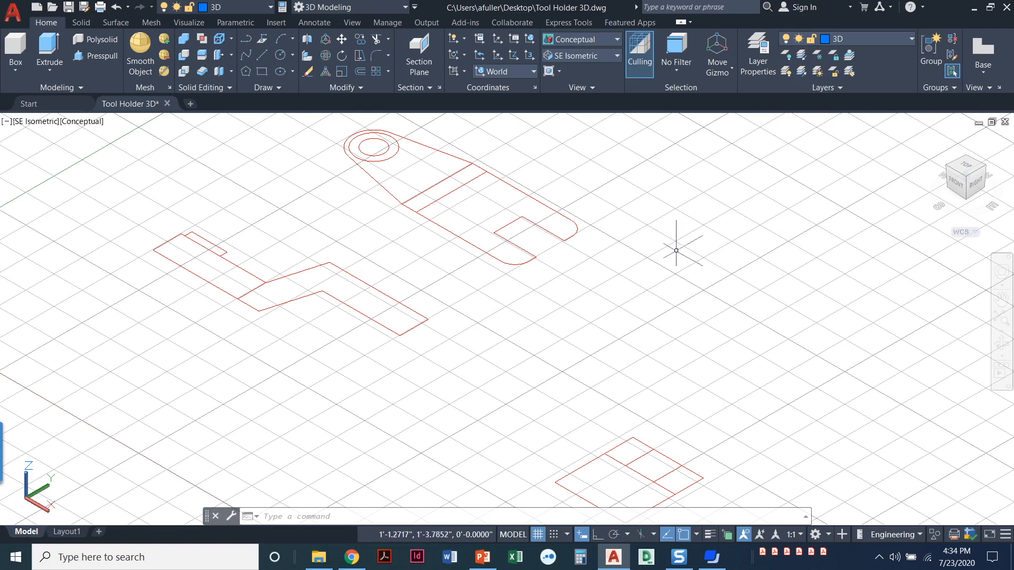
mouse_move(537, 535)
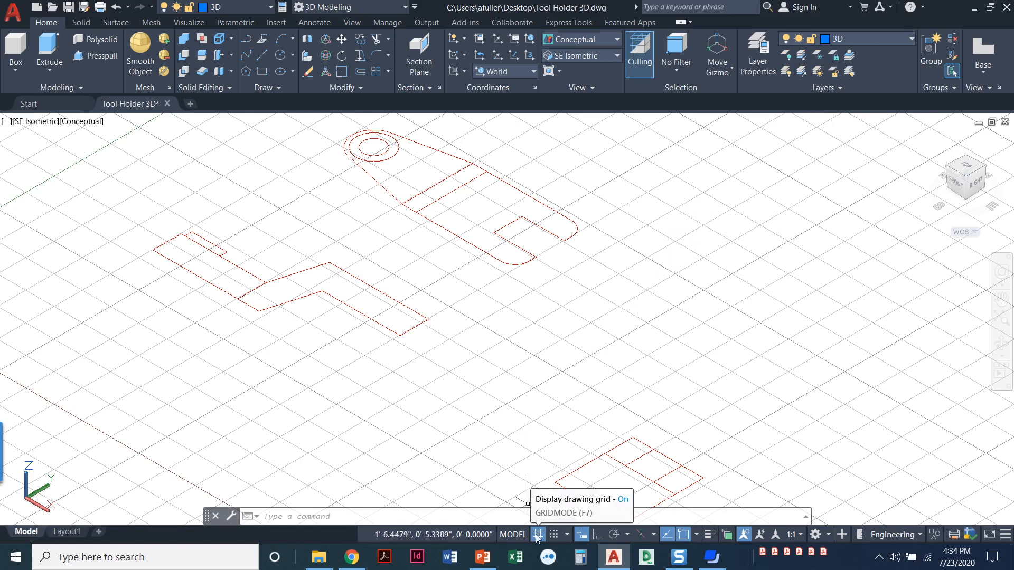
Turn the drawing grid off so the profiles sit on a plain background.
click(538, 535)
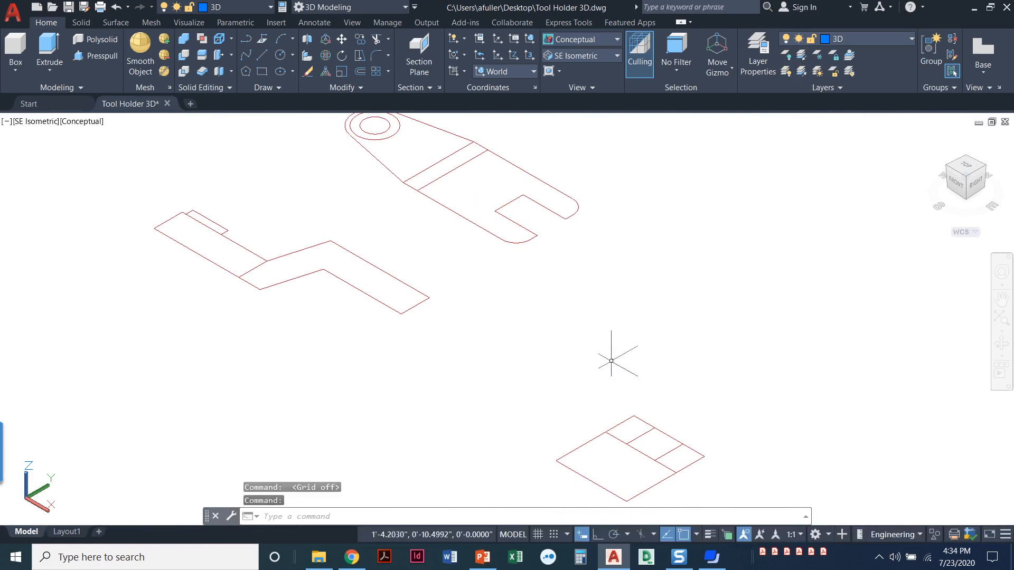
mouse_move(464, 269)
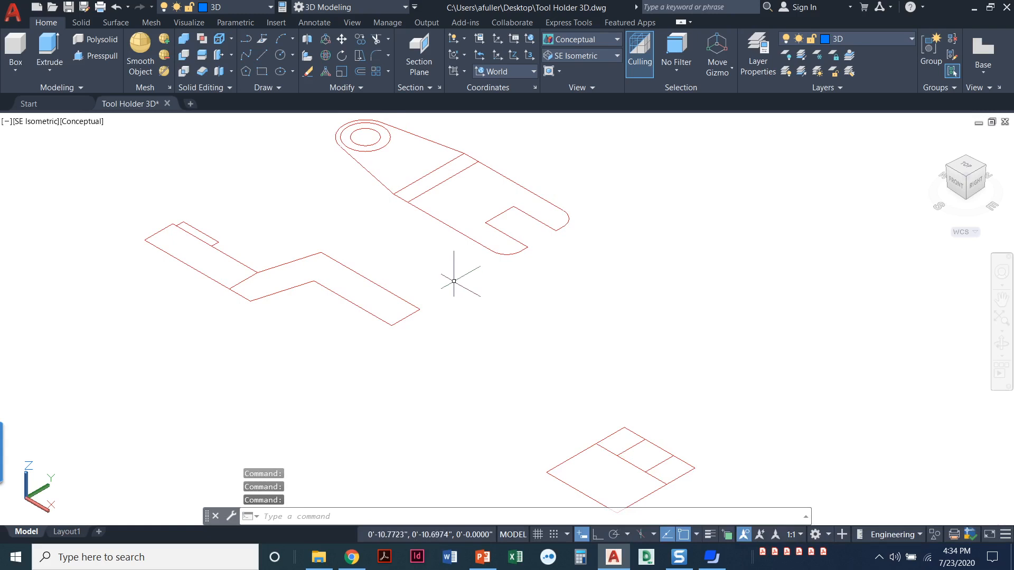
mouse_move(431, 265)
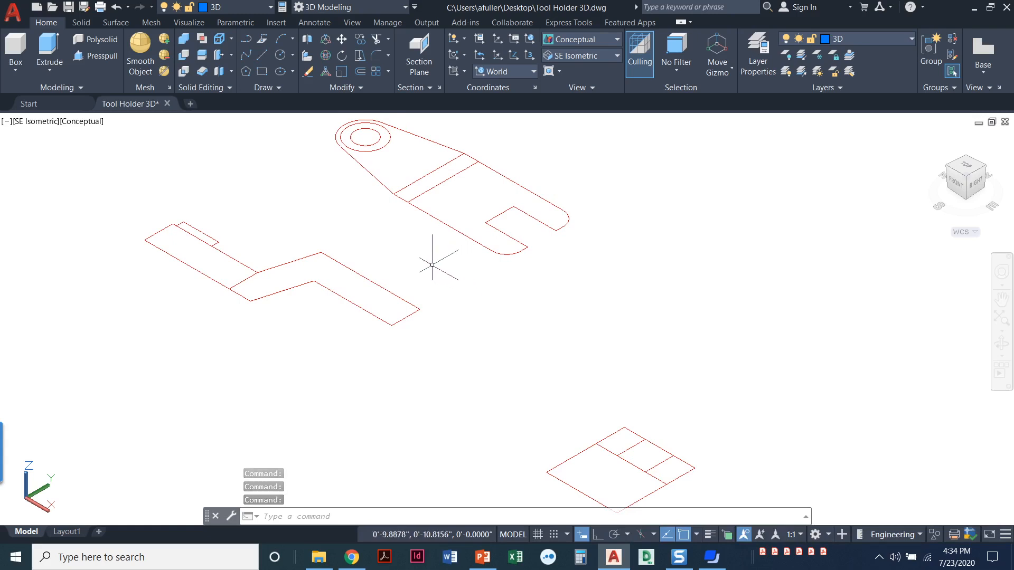
mouse_move(463, 316)
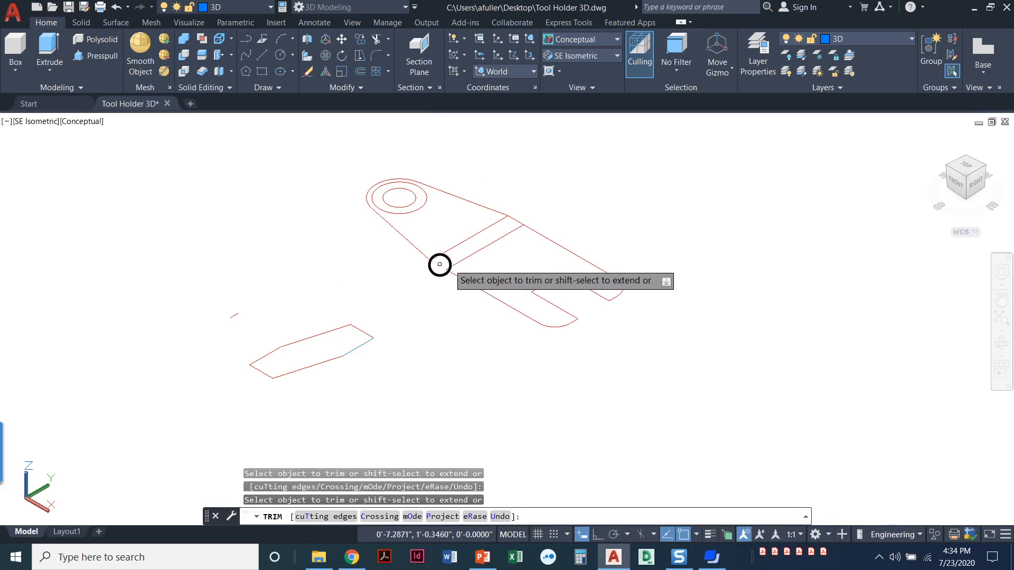
Trim the edge joining the arm and fork and the stray line fragment.
click(440, 265)
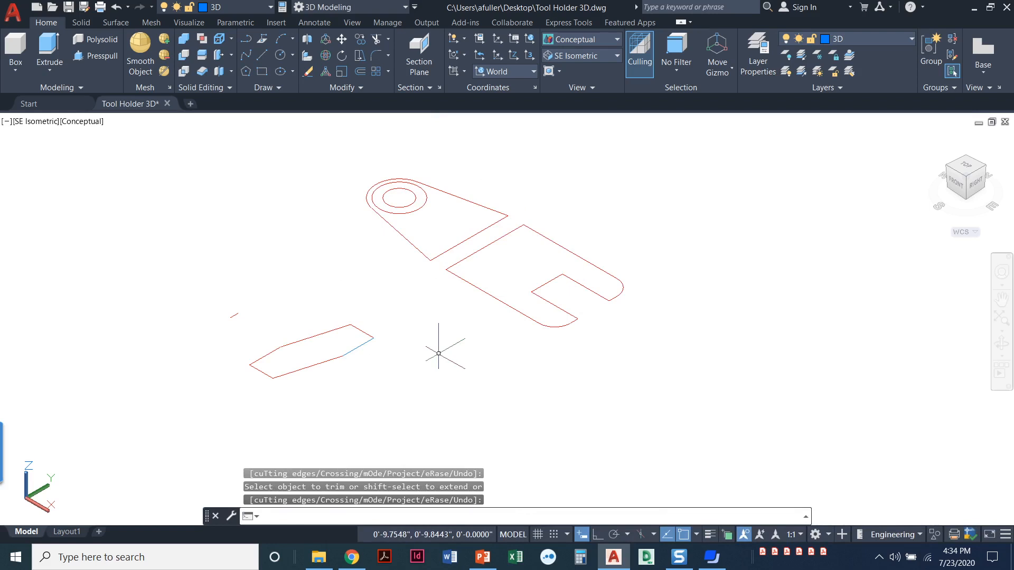
click(231, 331)
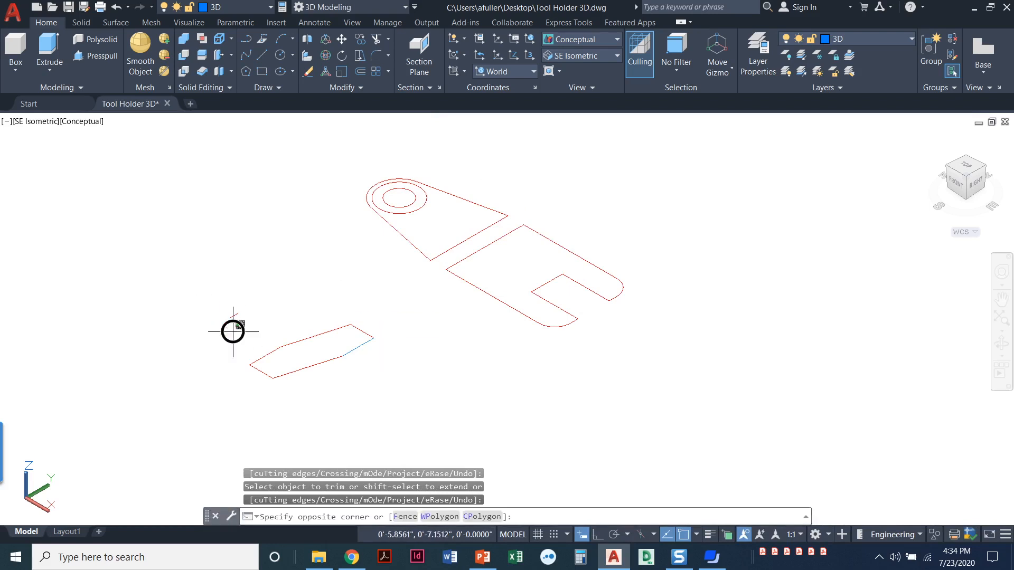
click(231, 331)
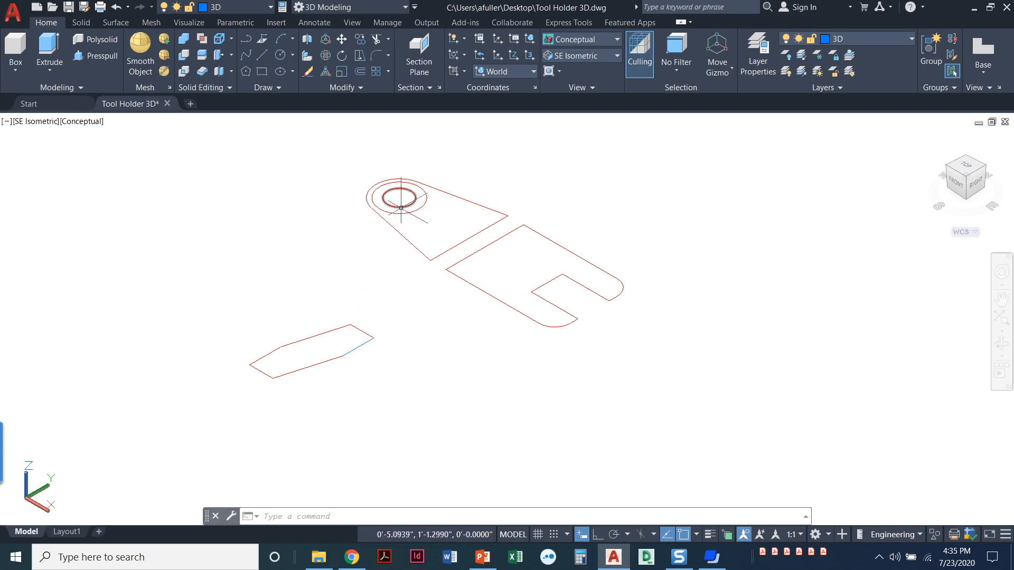
mouse_move(400, 186)
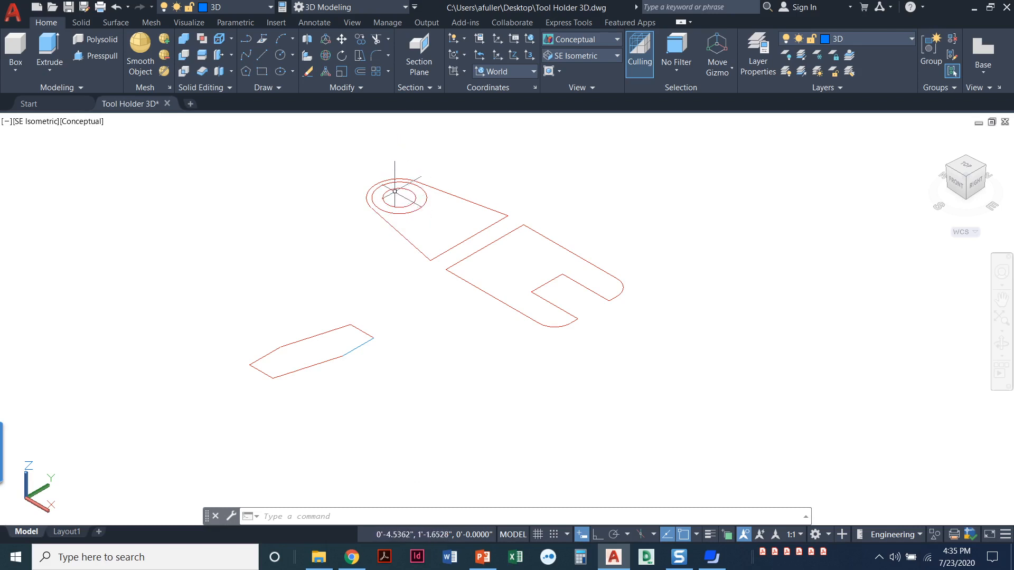
mouse_move(401, 257)
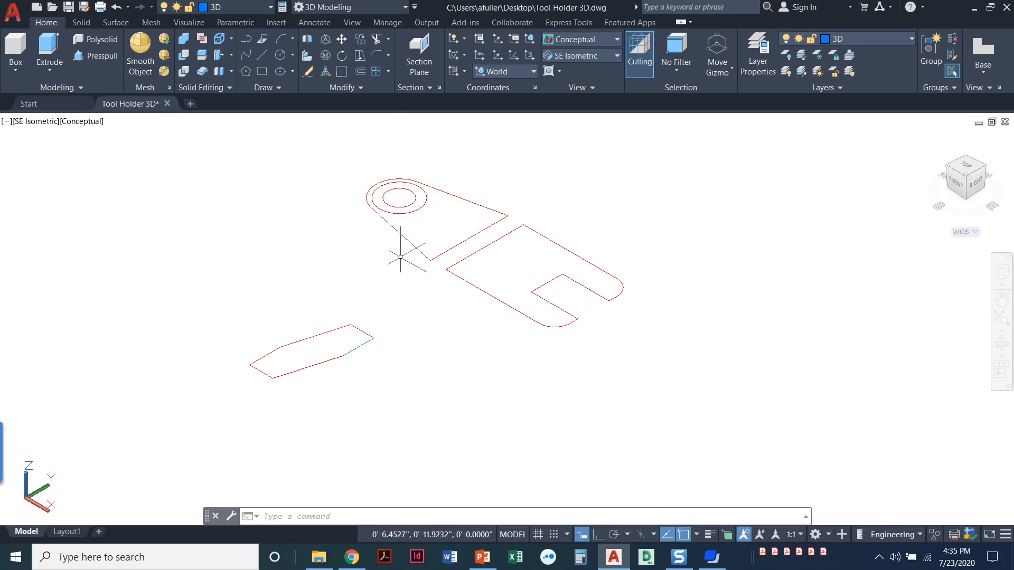
mouse_move(379, 251)
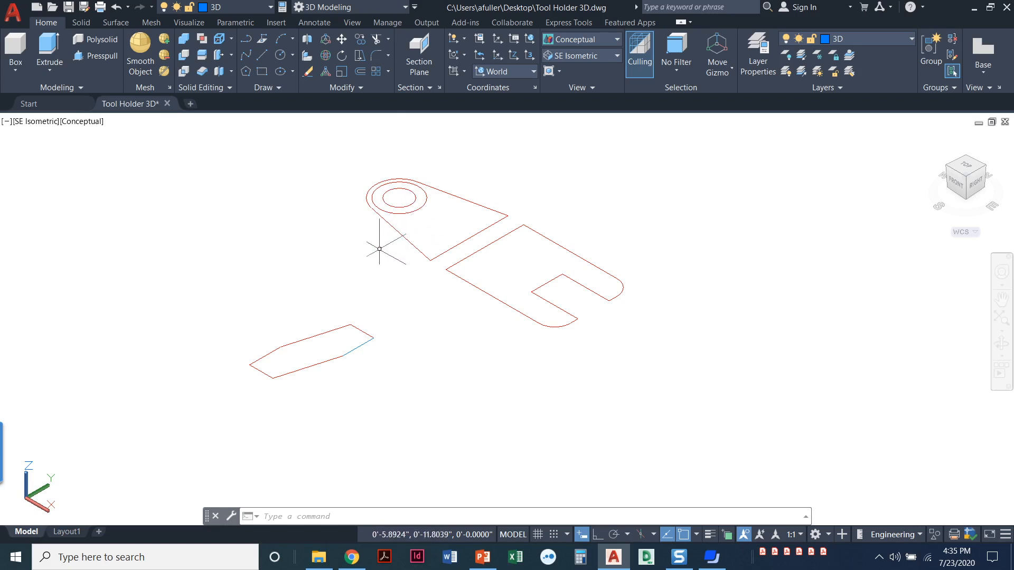
mouse_move(186, 118)
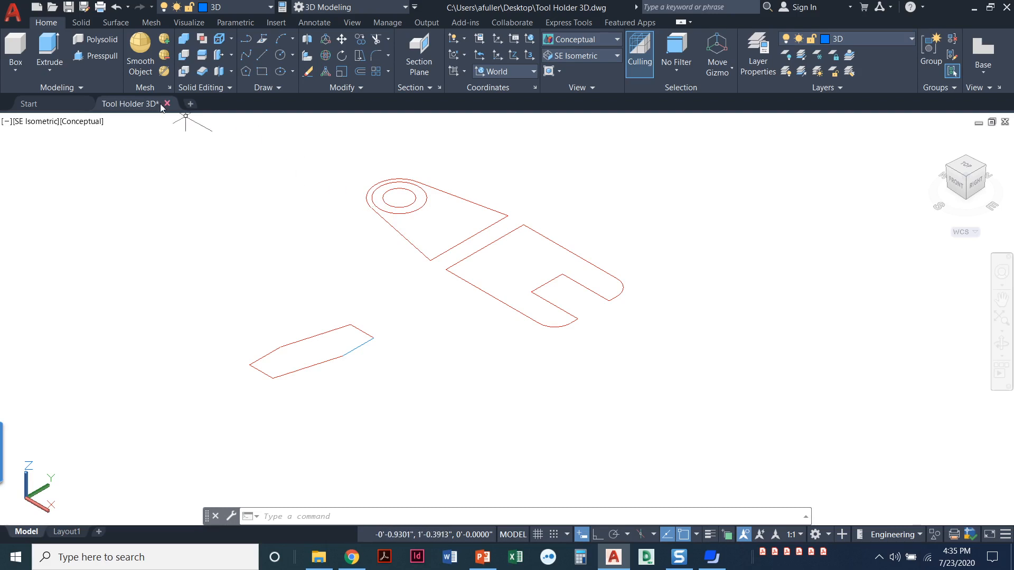
mouse_move(102, 56)
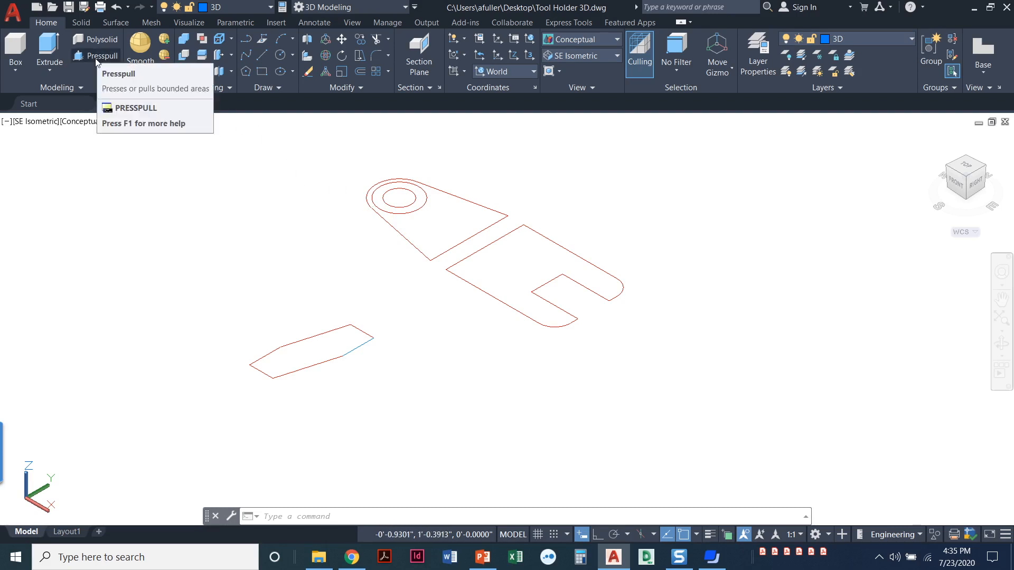
mouse_move(113, 76)
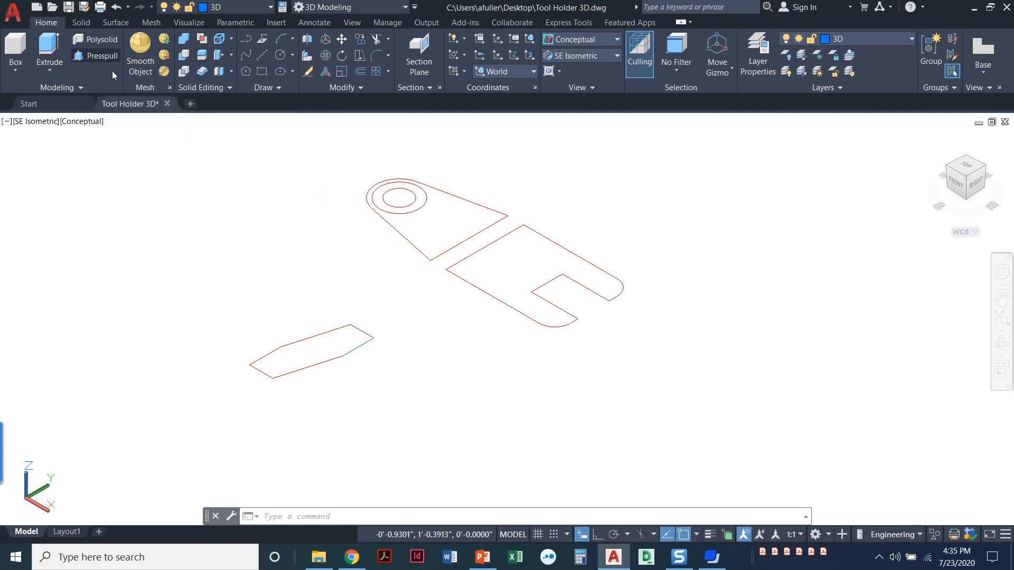
click(95, 56)
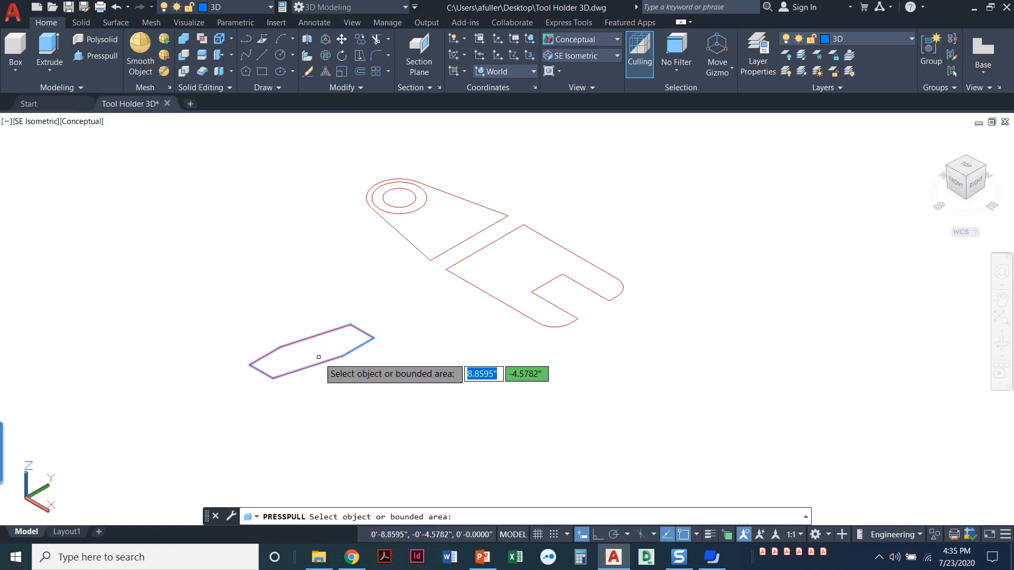
mouse_move(318, 351)
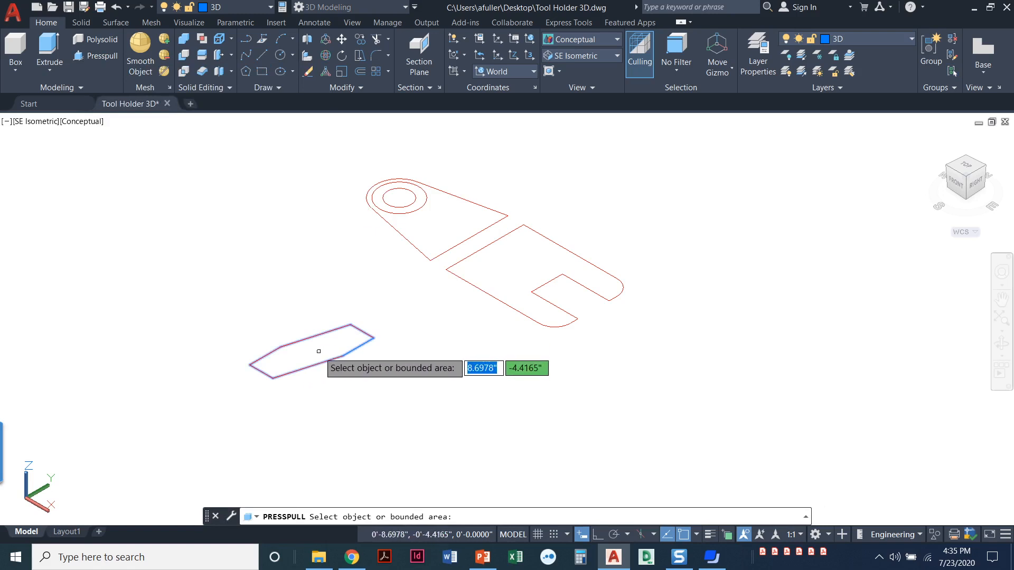
mouse_move(318, 350)
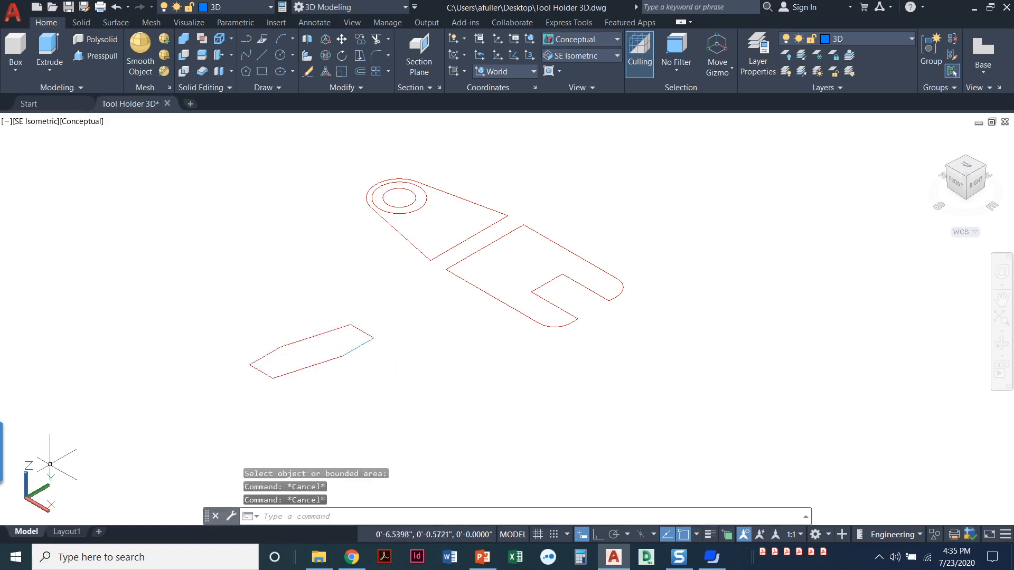
mouse_move(119, 439)
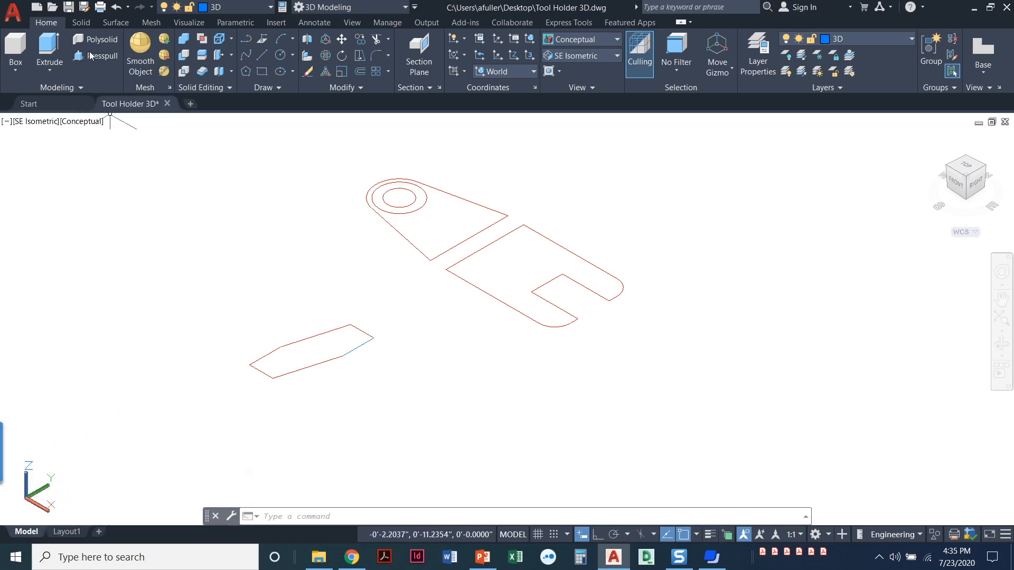
mouse_move(49, 48)
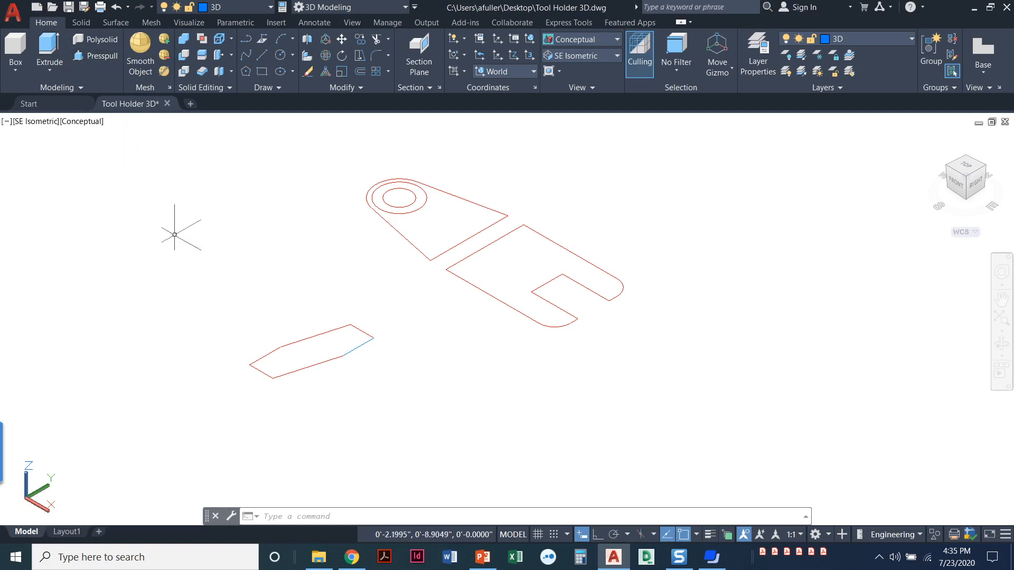
mouse_move(264, 351)
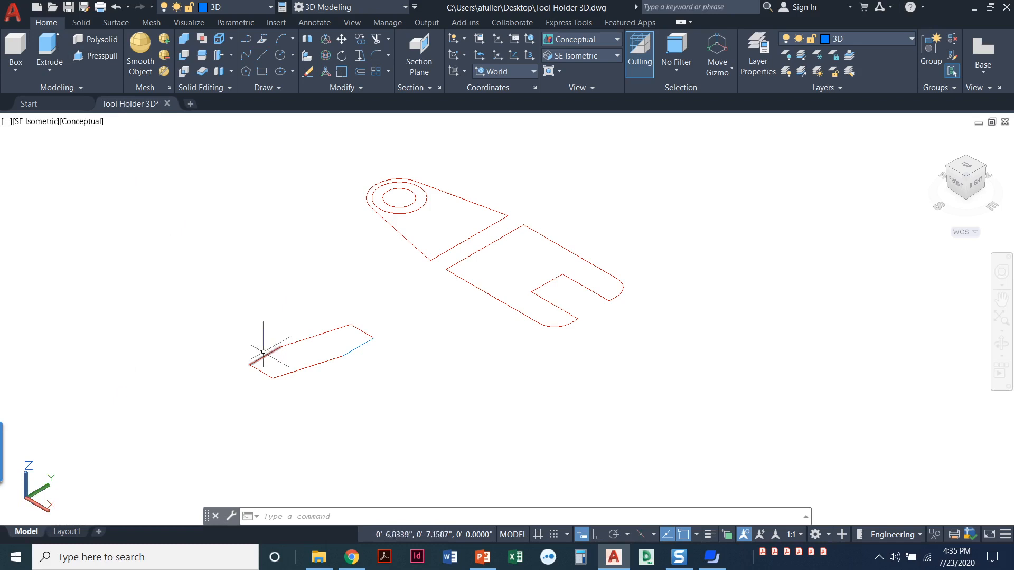
mouse_move(299, 356)
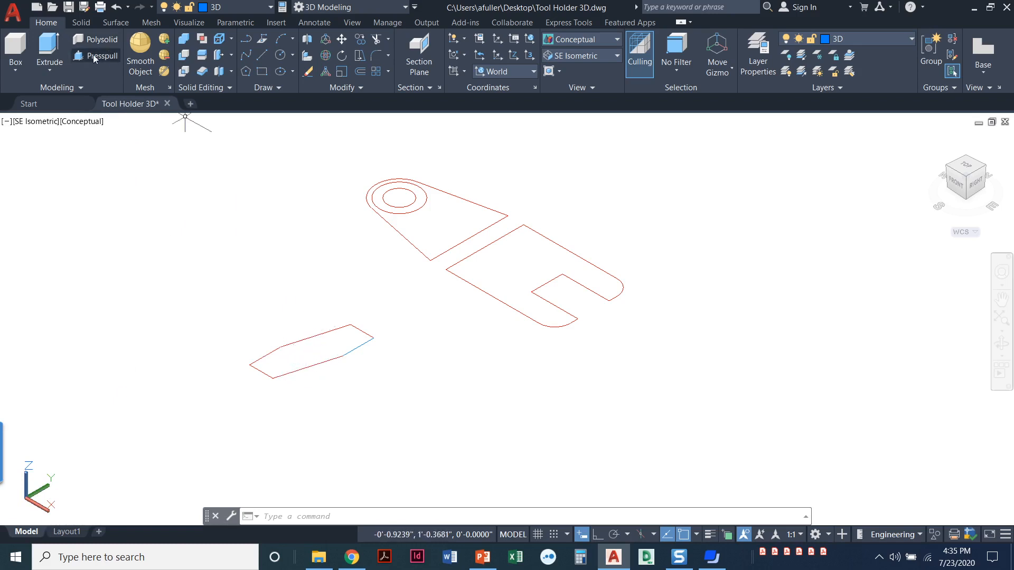
mouse_move(102, 56)
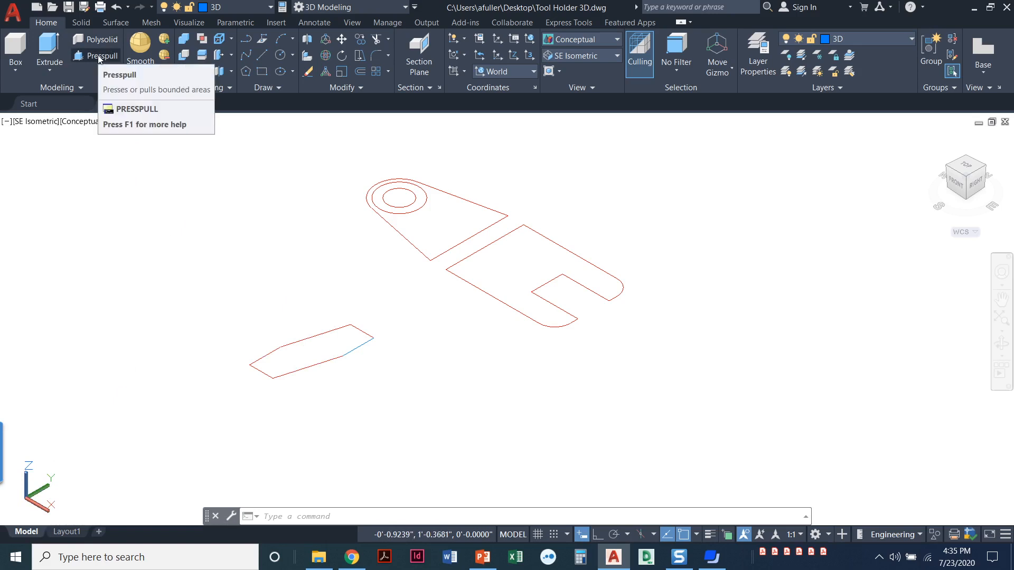
Press-pull the angled outline into a 2.5-tall solid block.
click(100, 56)
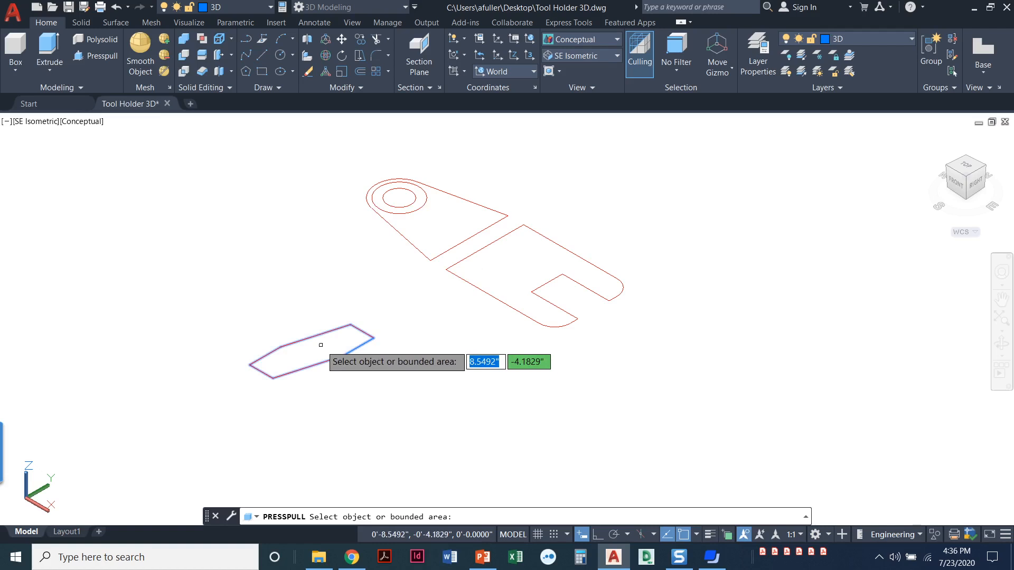
click(319, 344)
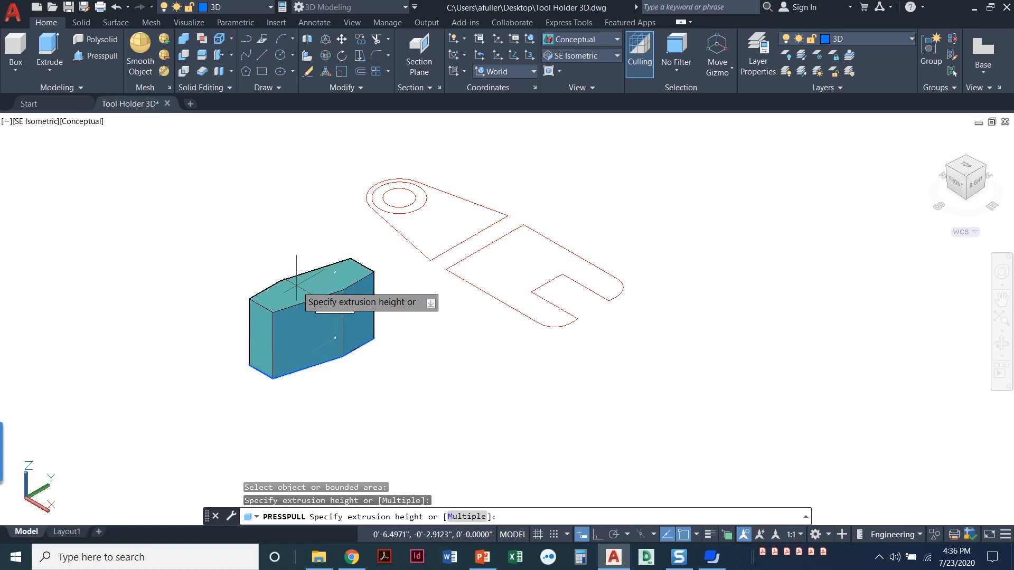
text(2.)
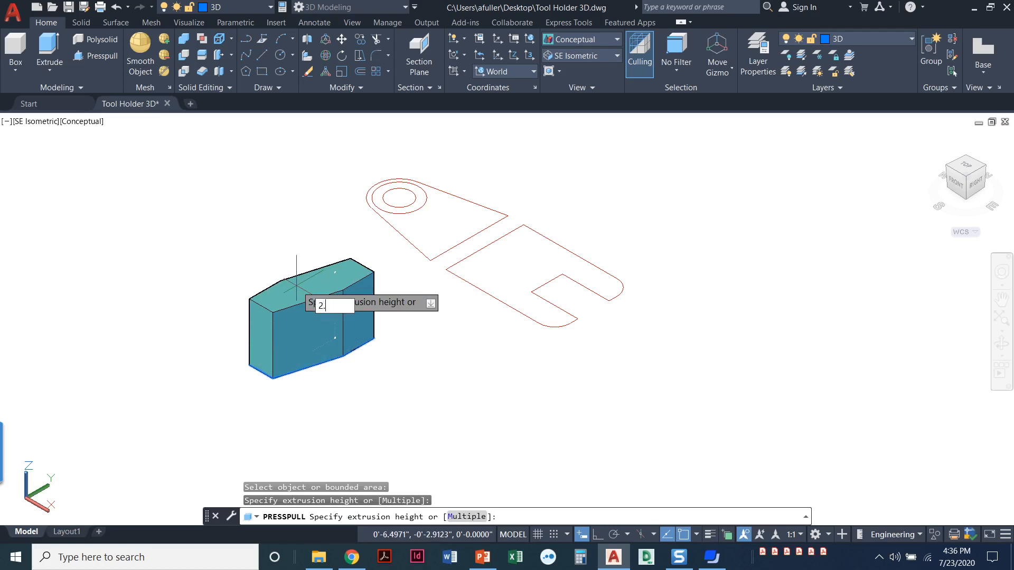
text(5)
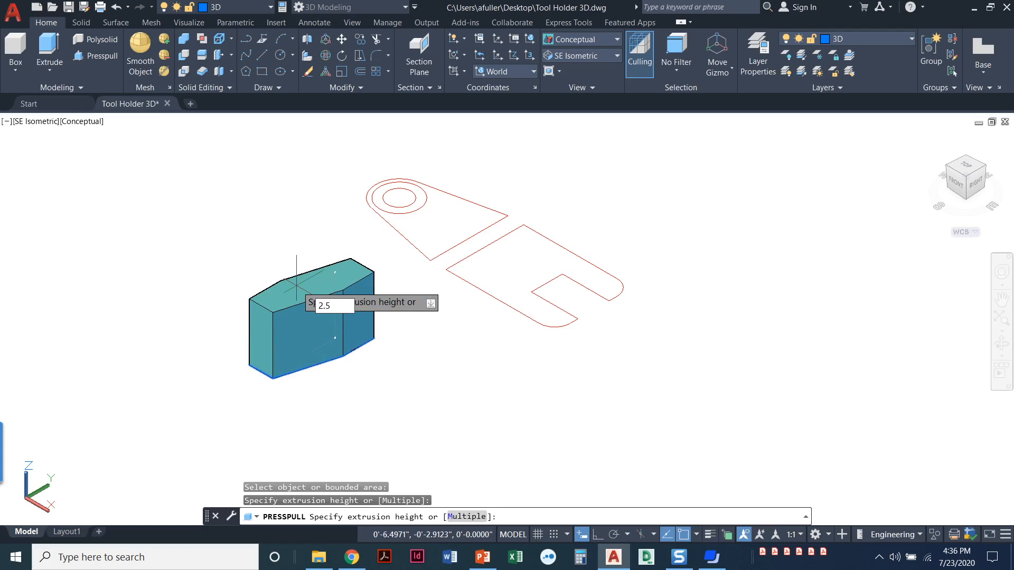
key(Return)
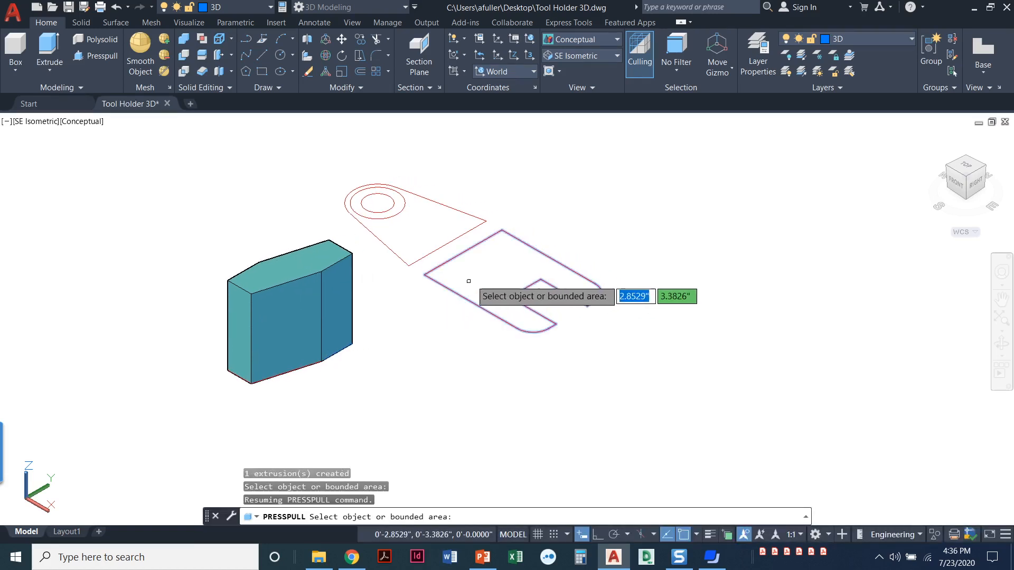
mouse_move(479, 279)
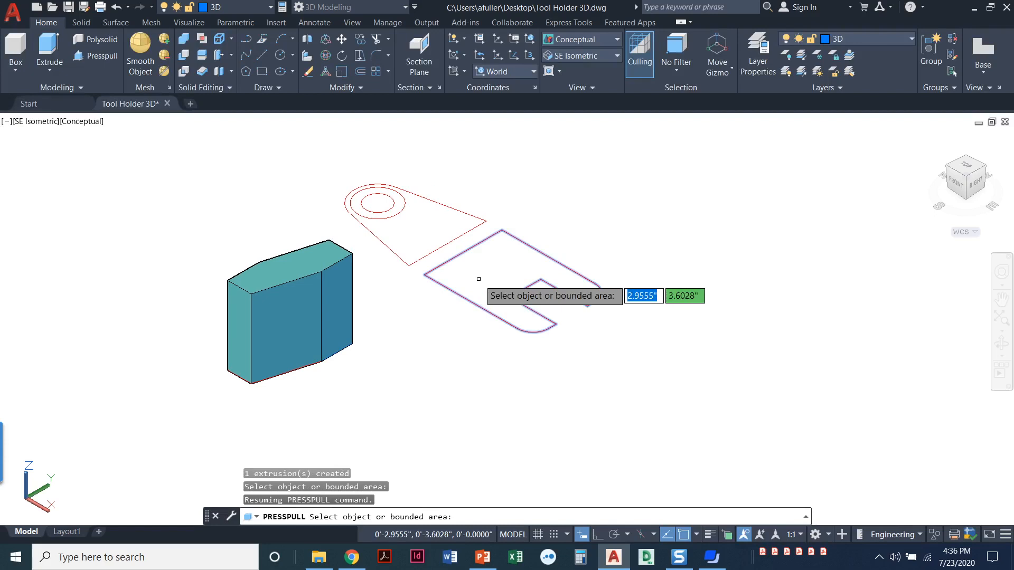
mouse_move(498, 272)
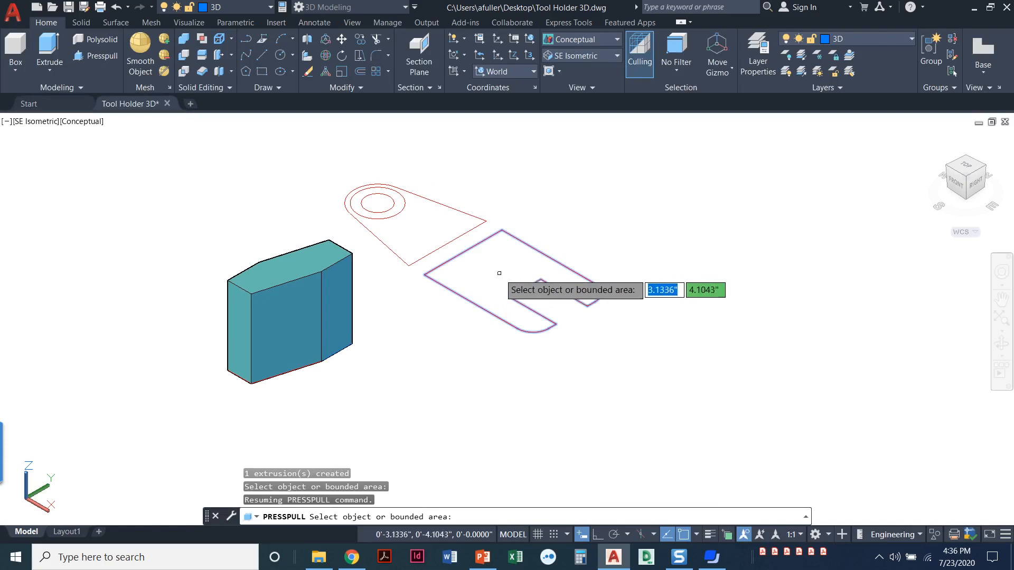
Press-pull the slotted fork outline into a 1-unit-thick solid.
click(497, 272)
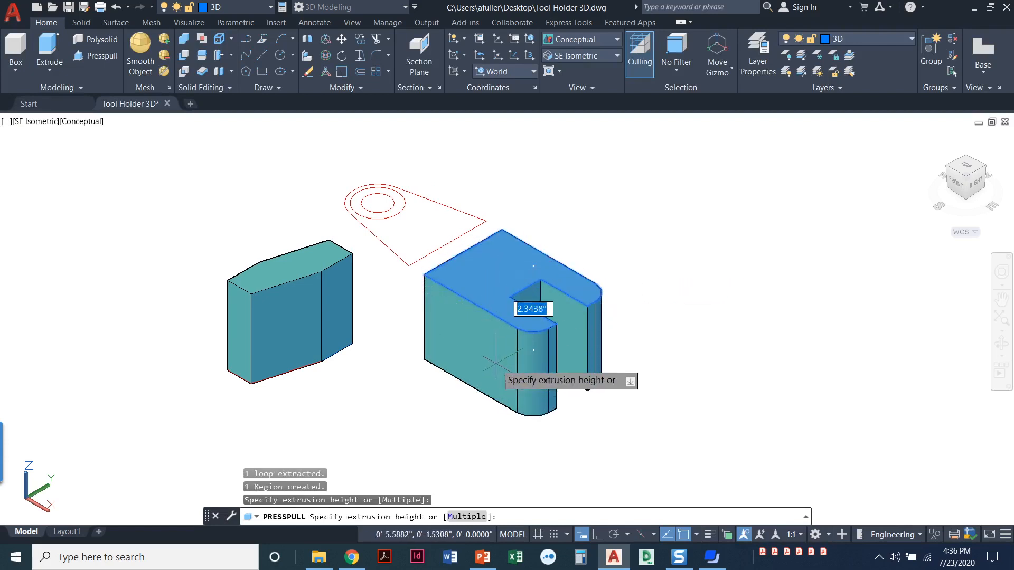
text(1)
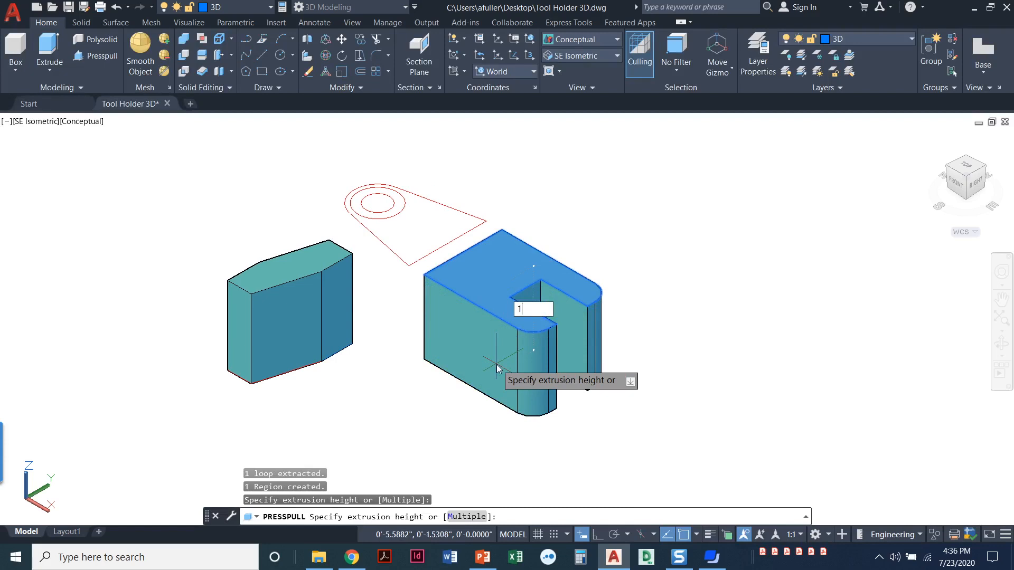
key(Return)
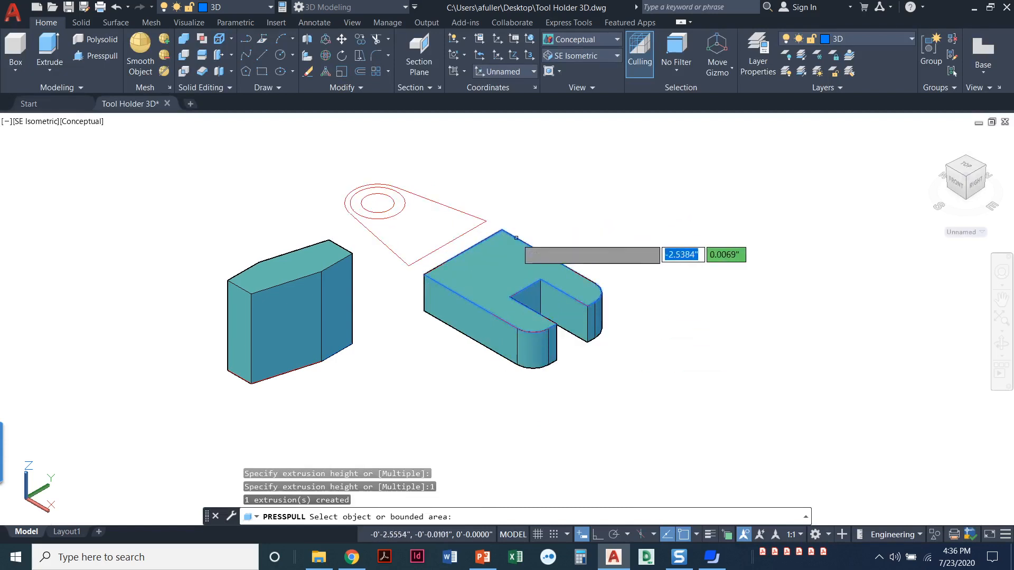
key(Return)
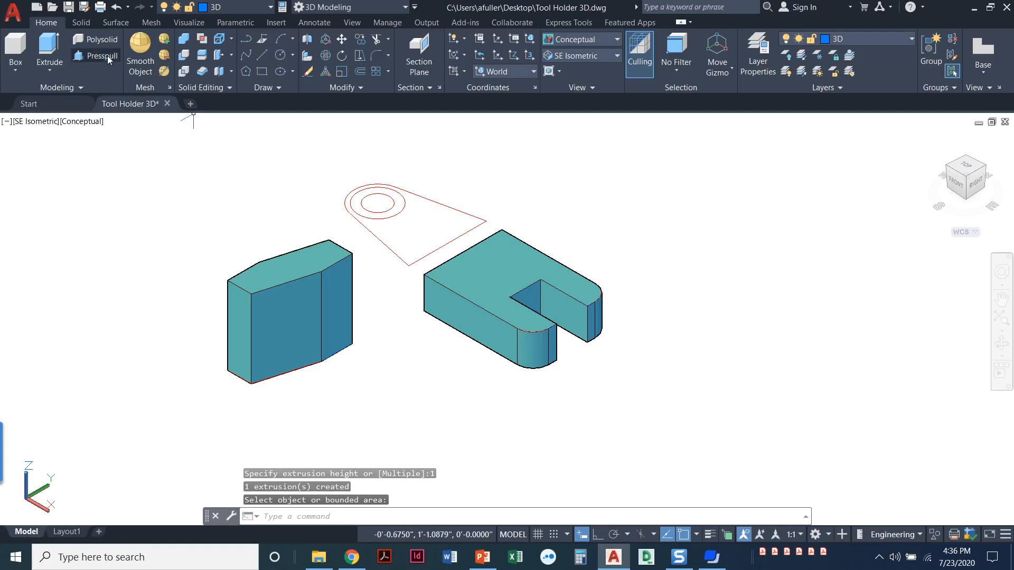
click(401, 213)
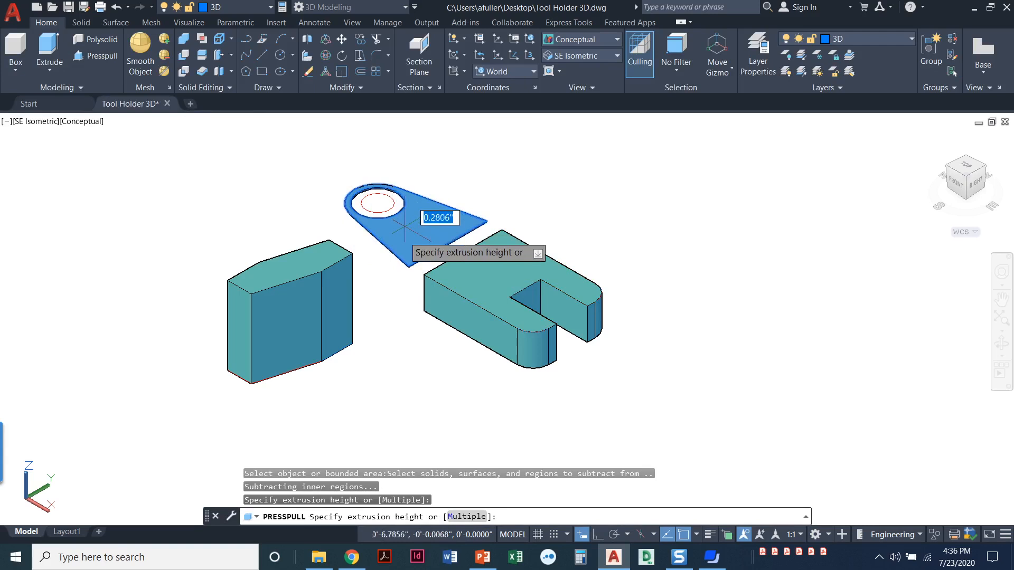
mouse_move(408, 261)
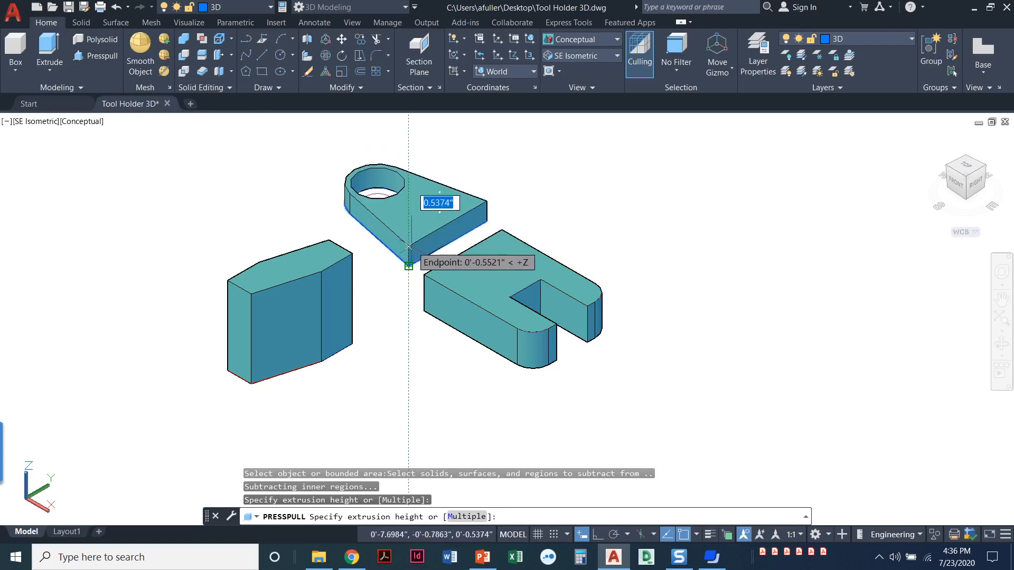
mouse_move(408, 246)
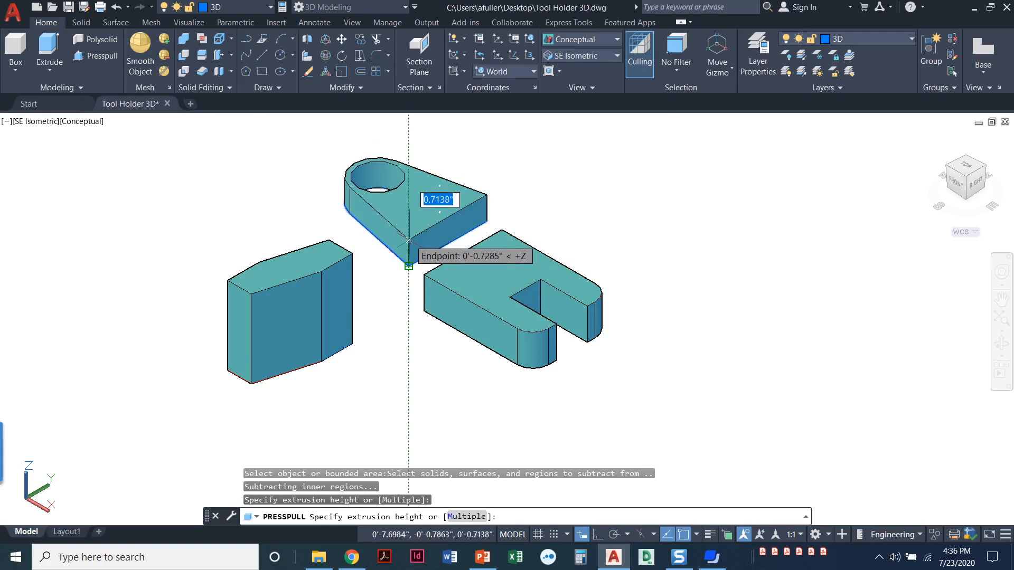
mouse_move(408, 249)
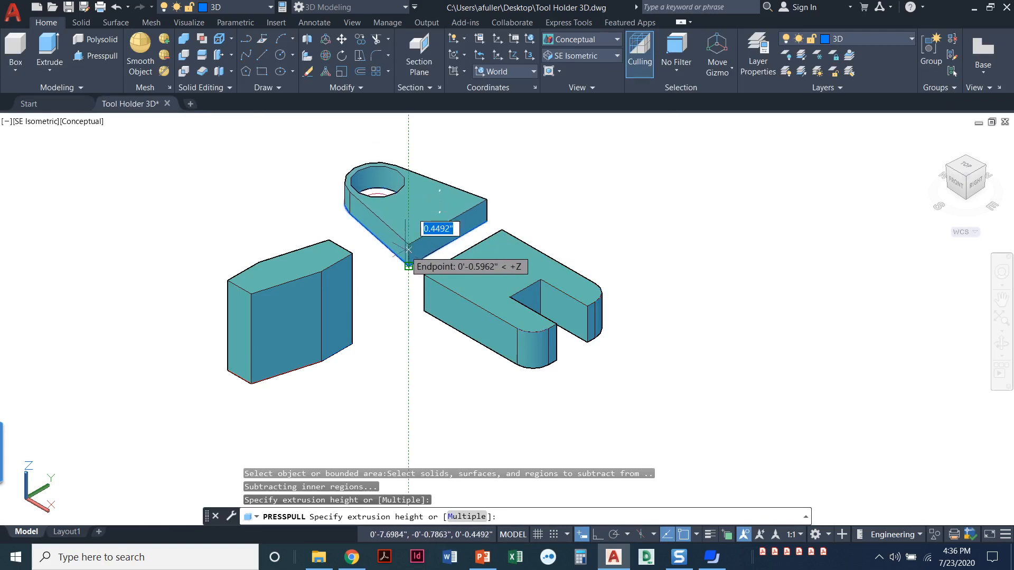
mouse_move(407, 253)
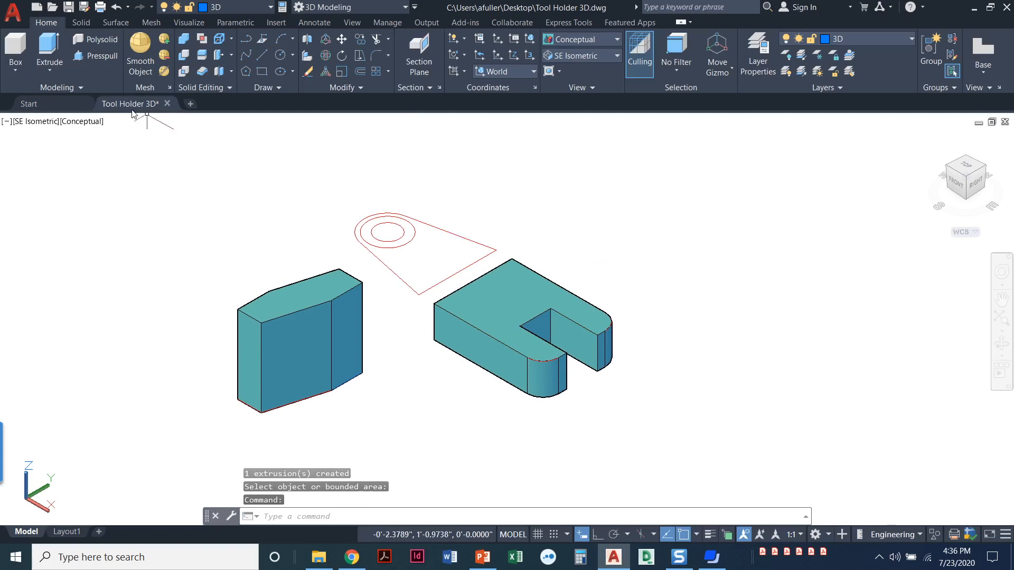
click(388, 232)
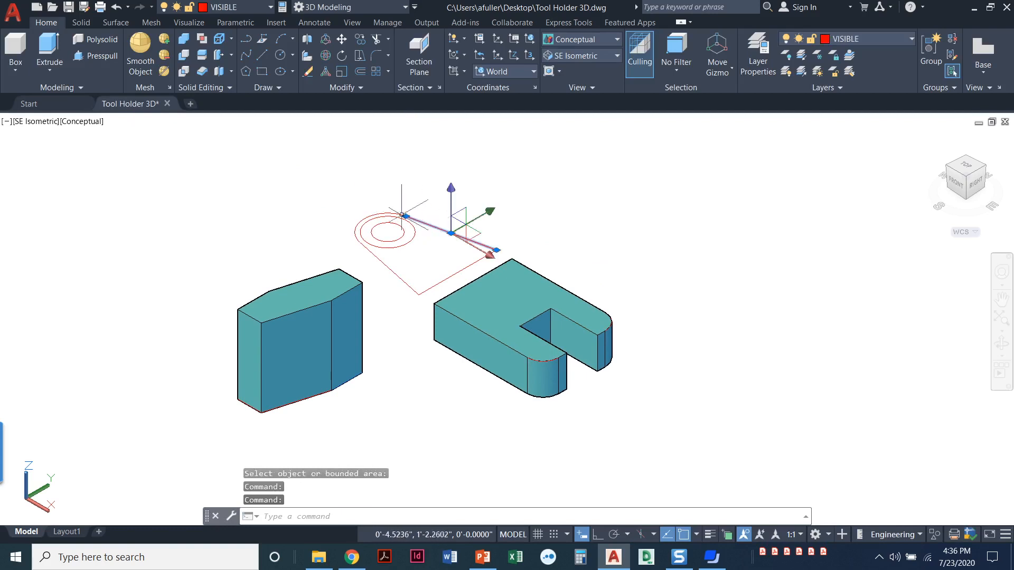
click(387, 232)
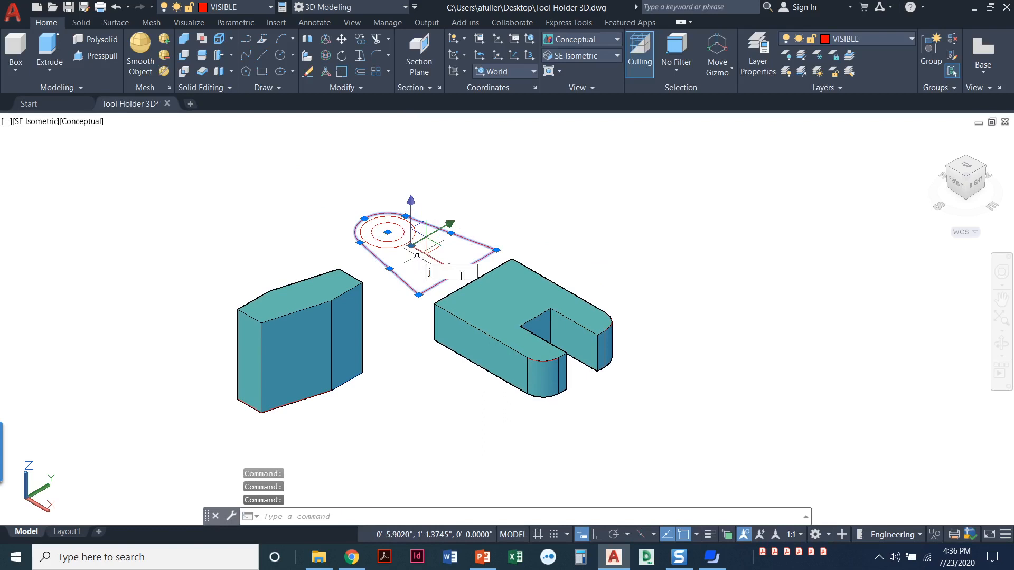
key(Return)
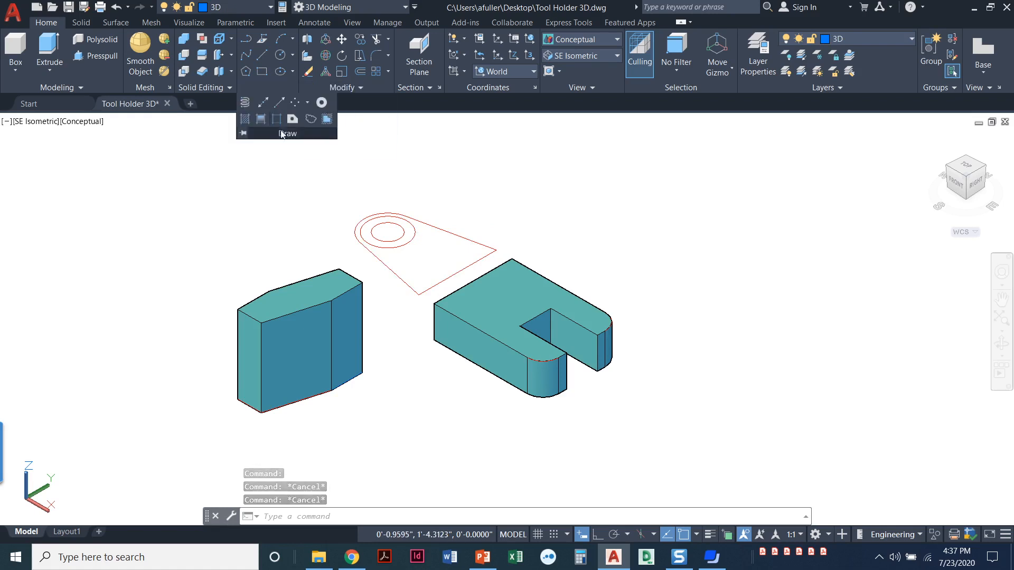
mouse_move(292, 120)
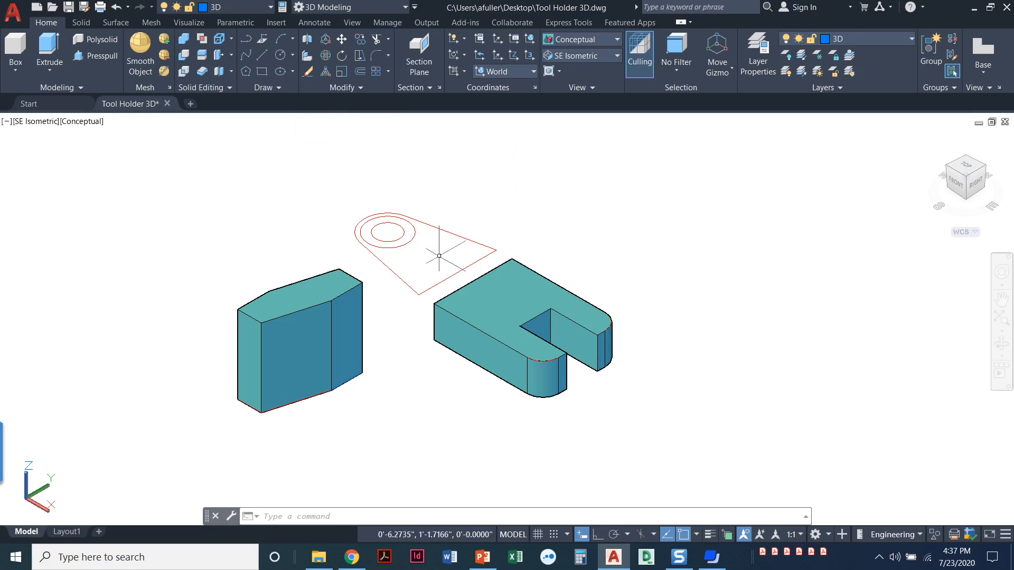
mouse_move(427, 217)
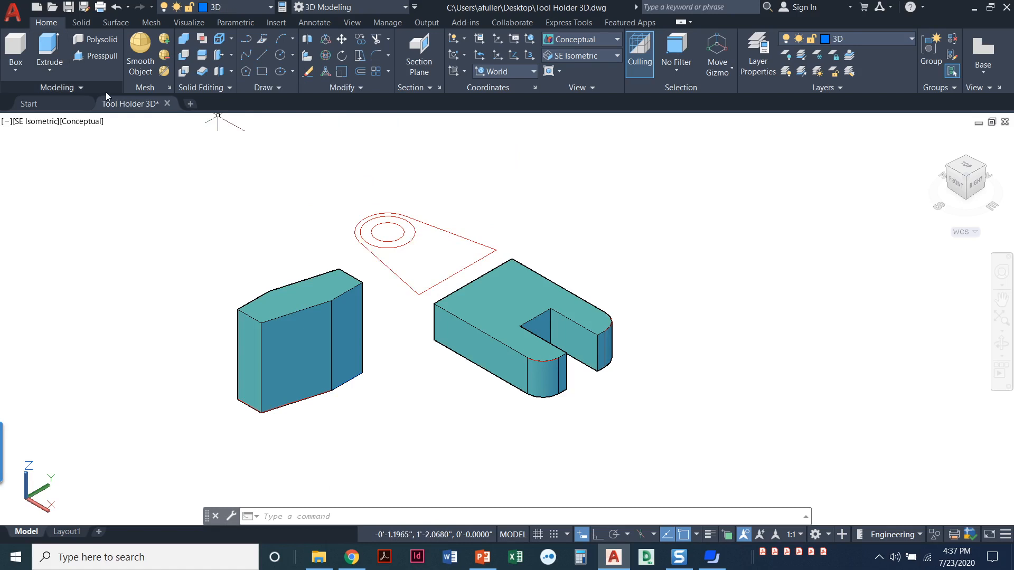
Extrude the middle profile to height 1 and press-pull its circle area into a raised boss.
click(49, 49)
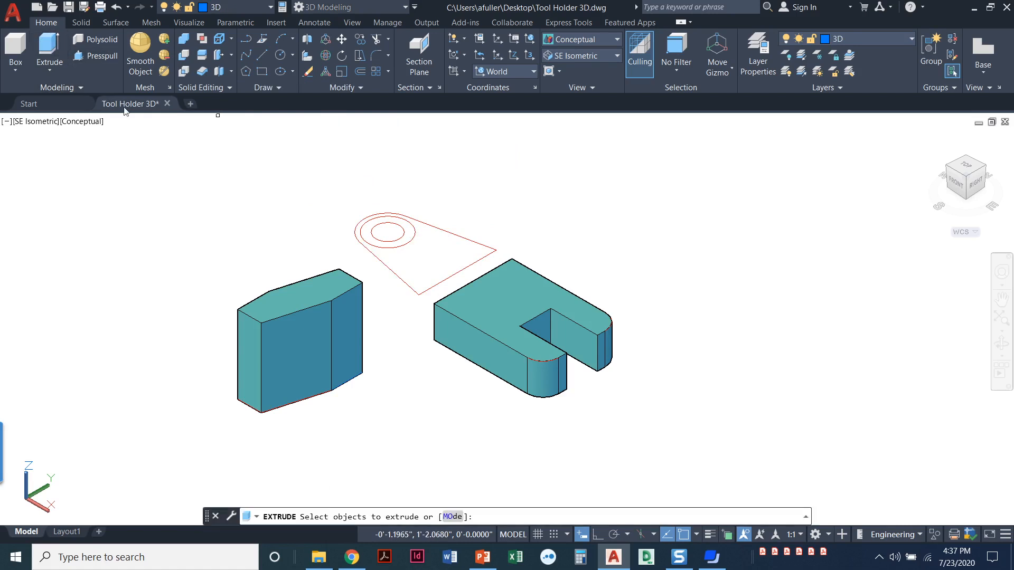
click(391, 270)
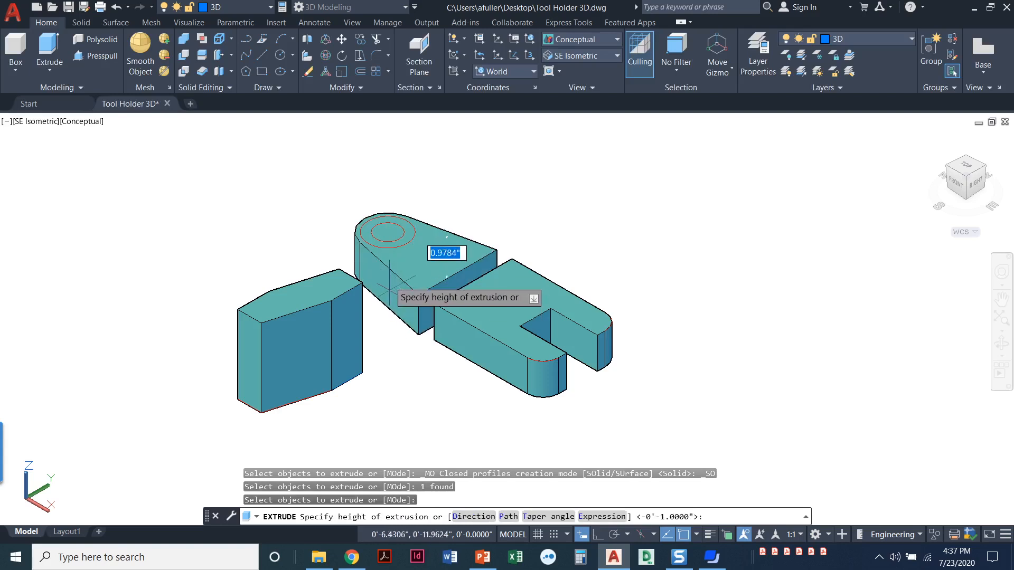
mouse_move(387, 232)
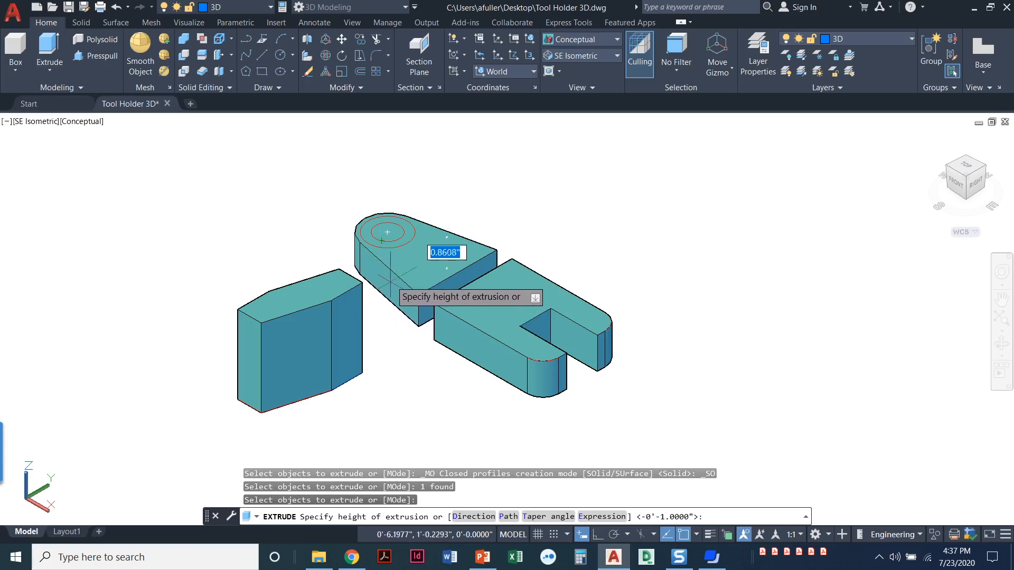
mouse_move(446, 298)
text(1)
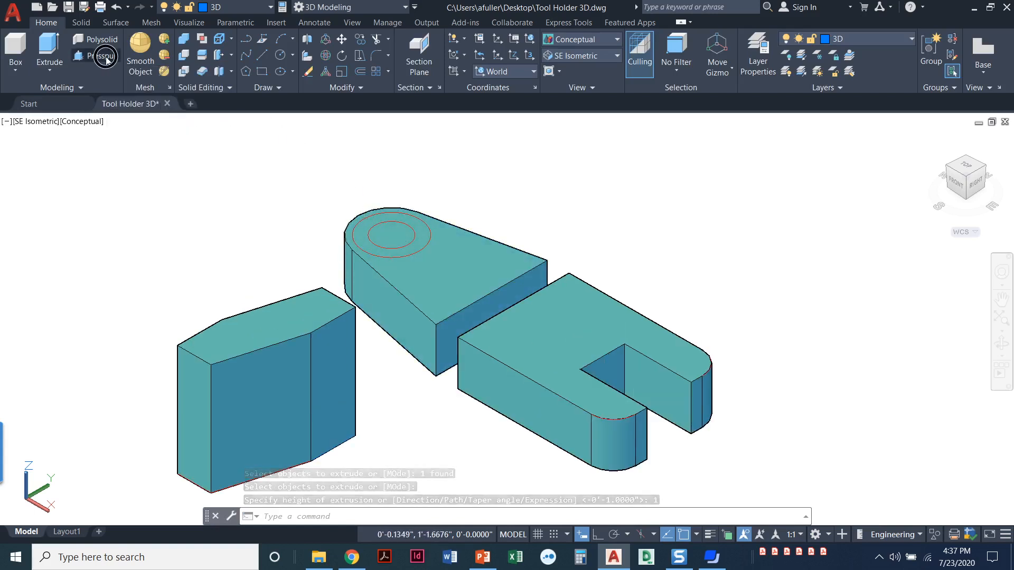
click(105, 56)
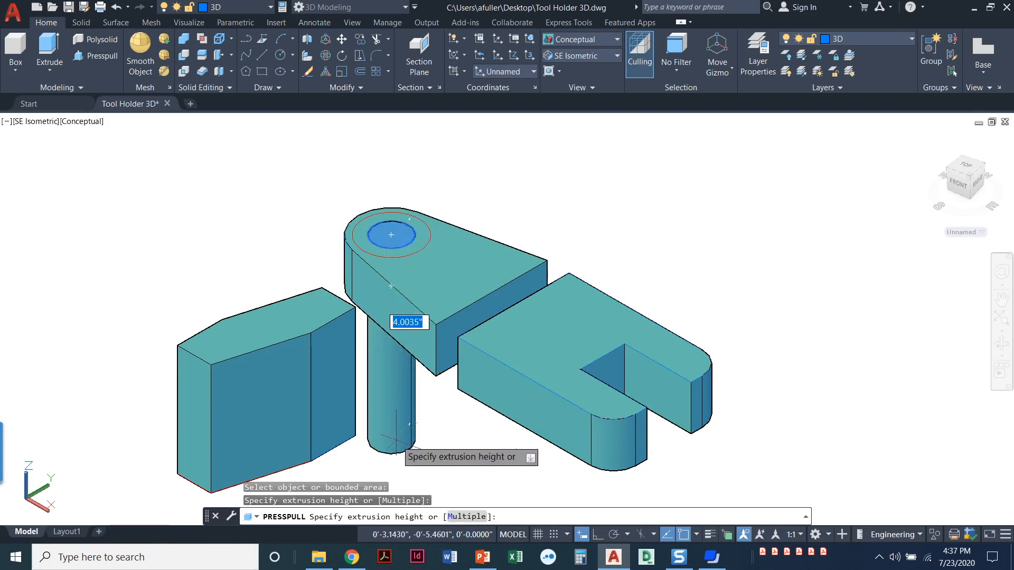
key(Return)
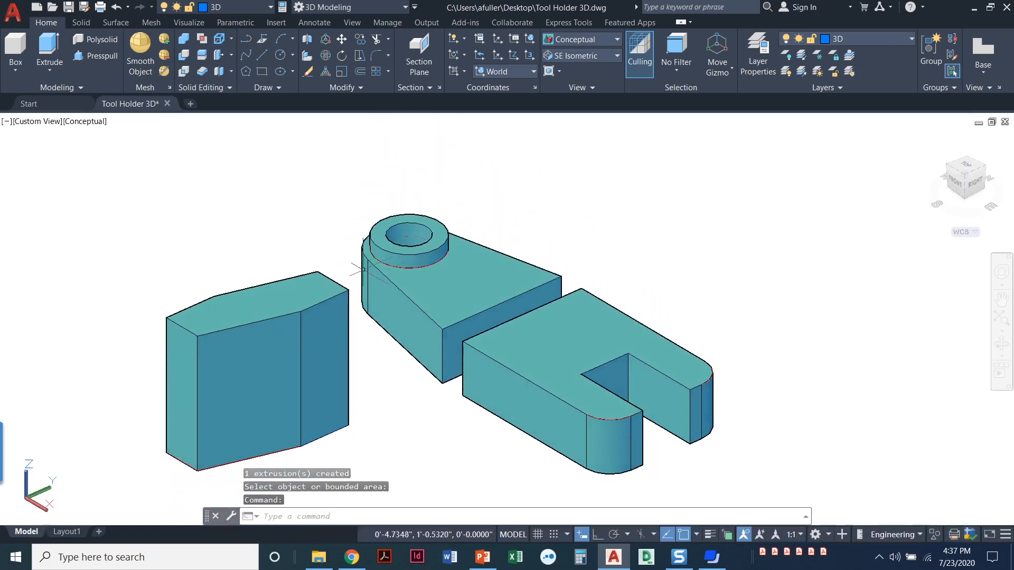
click(434, 274)
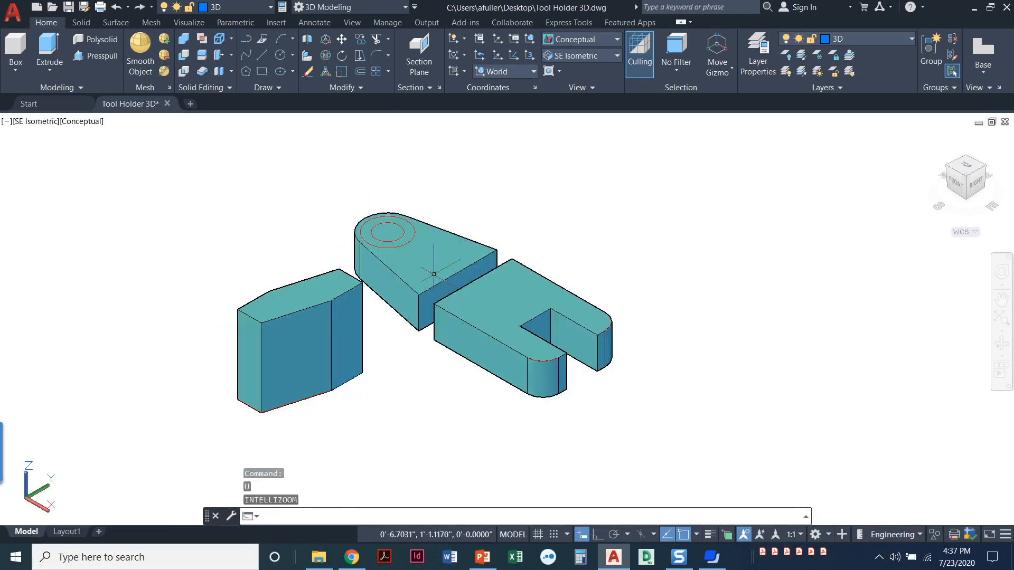
Undo the extrusions and move the two concentric circles off the block outline.
key(ctrl+z)
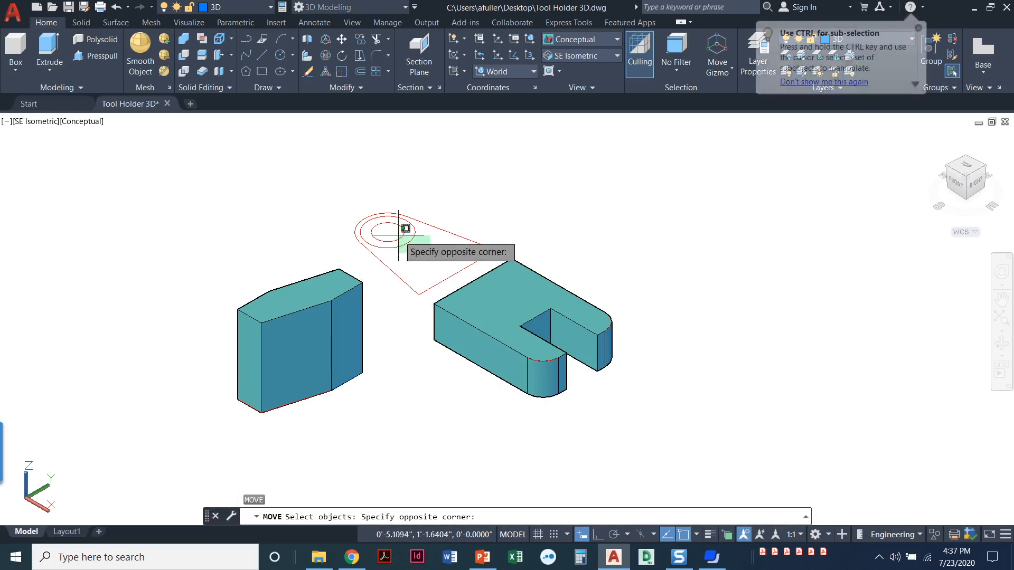
click(388, 233)
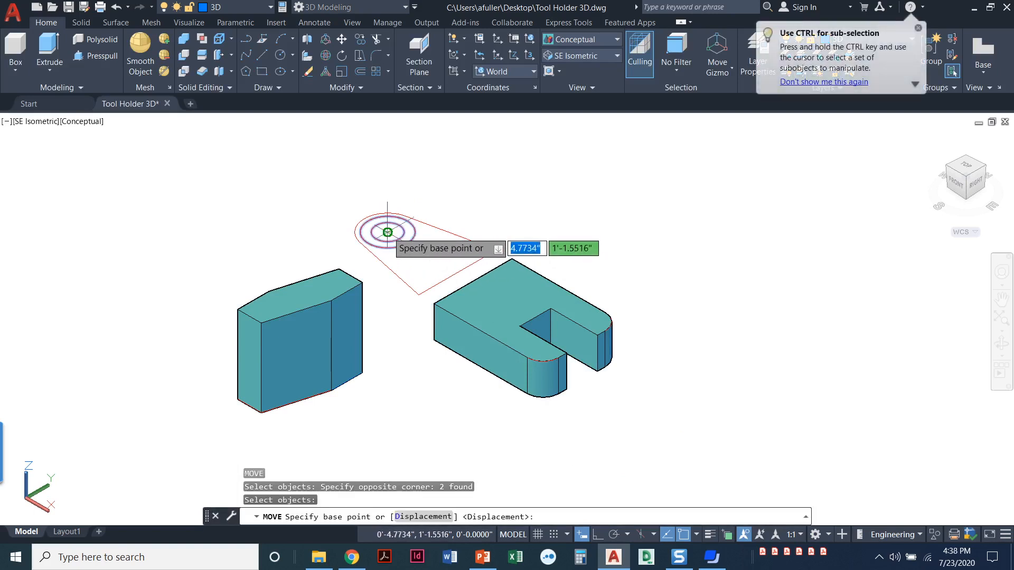
key(Escape)
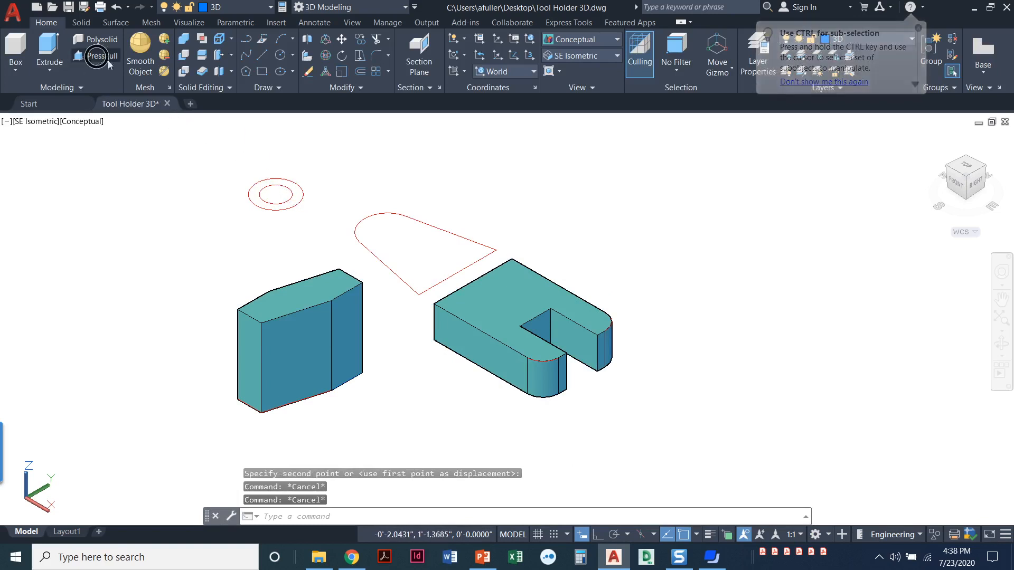
Press-pull the block outline into a solid and the ring area into a 0.2-thick washer.
click(96, 56)
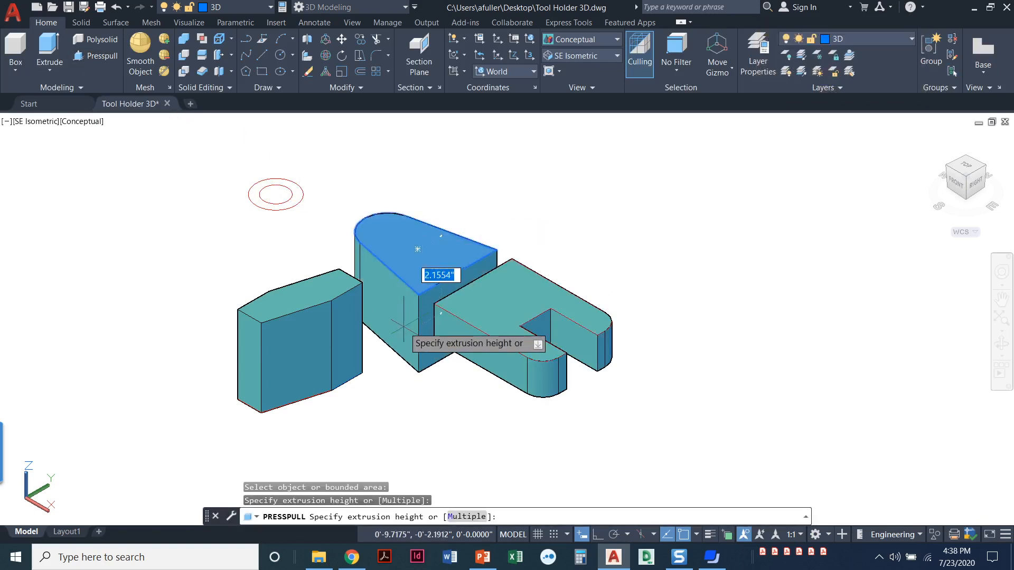
key(Return)
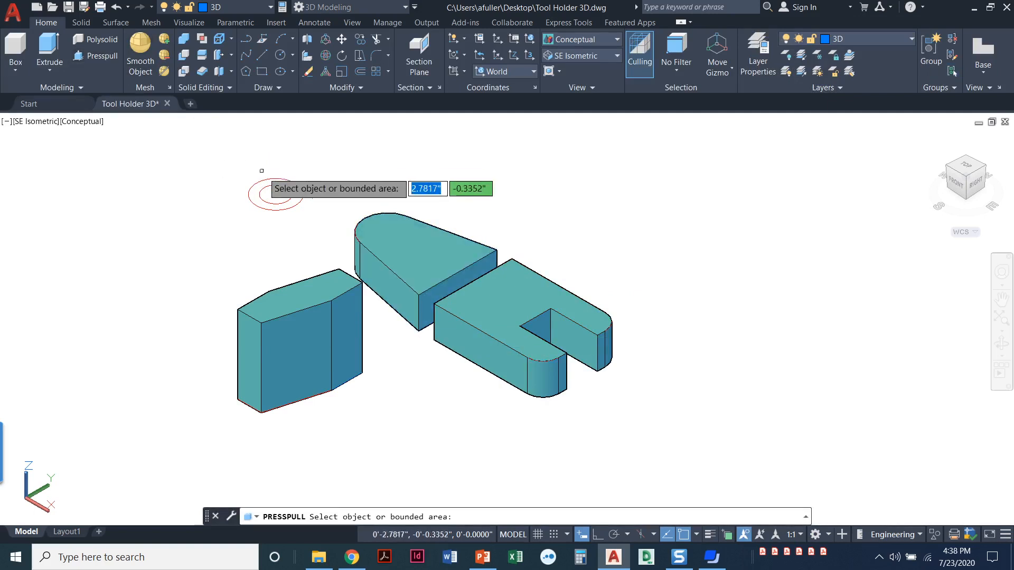
click(277, 197)
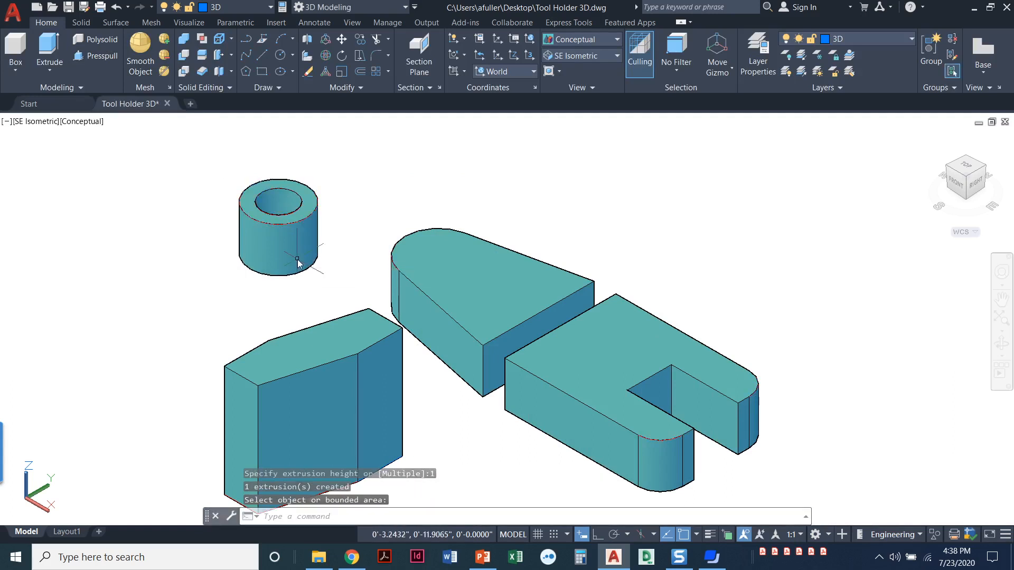
click(278, 226)
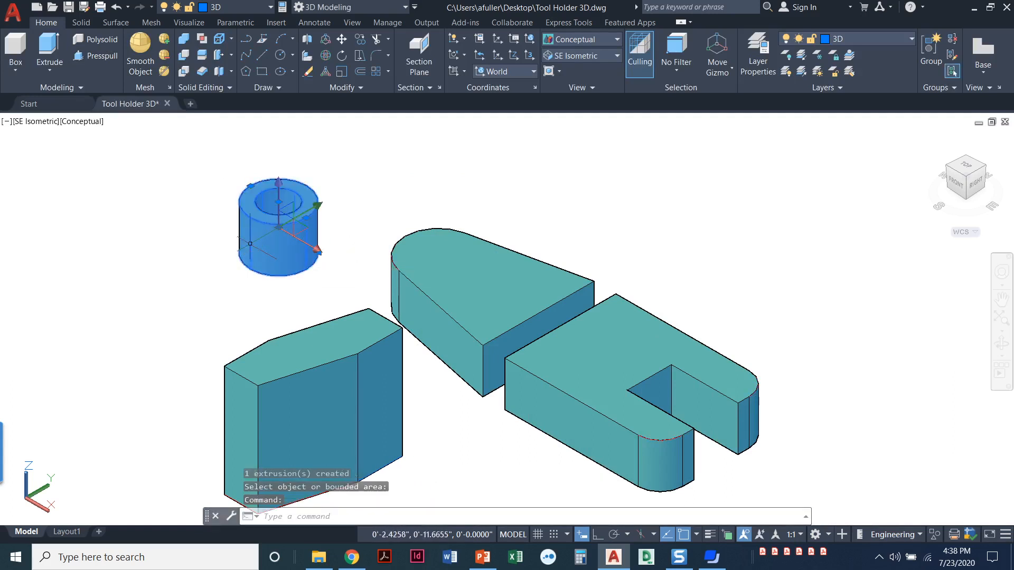
key(ctrl+z)
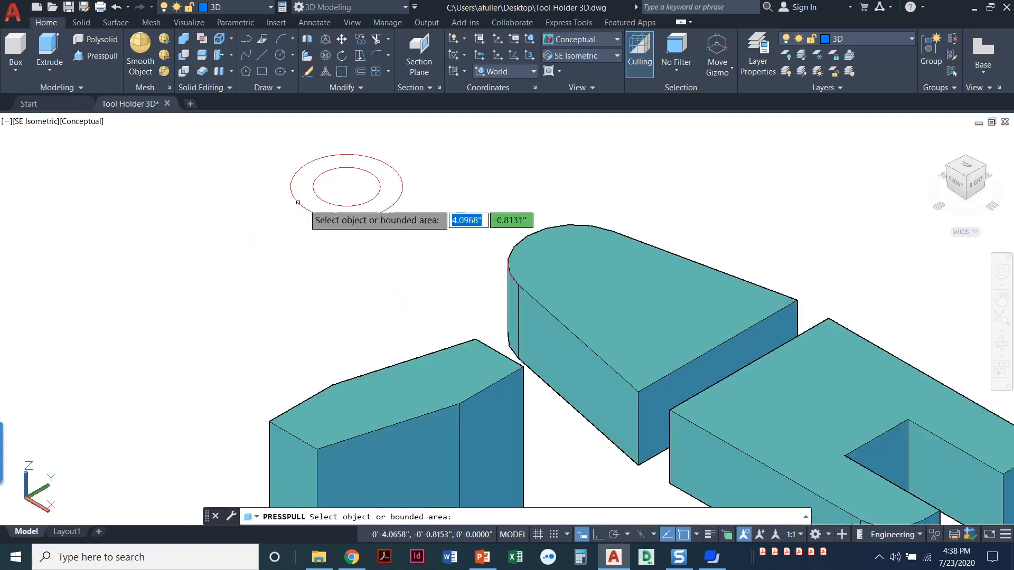
click(347, 185)
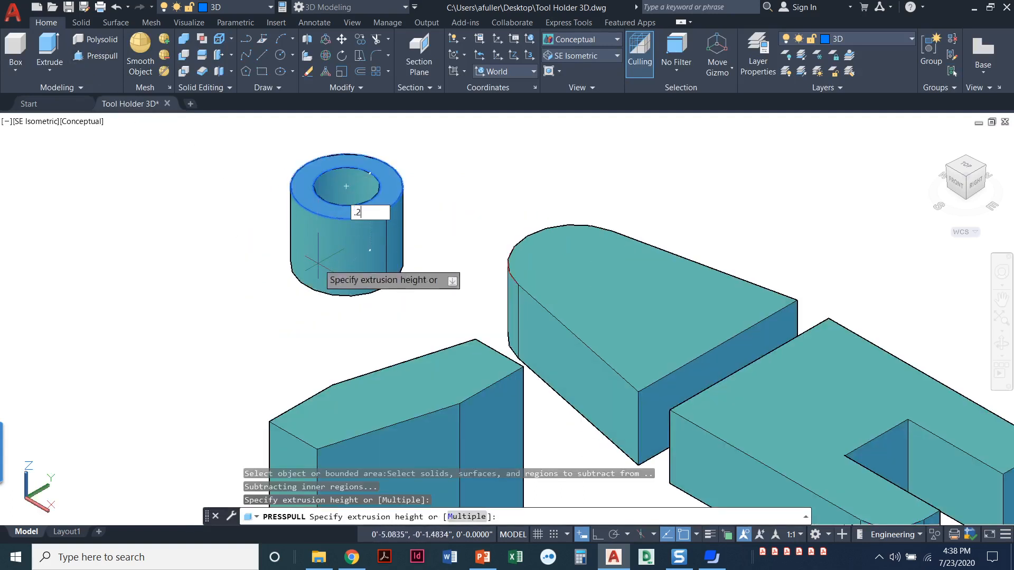
key(Return)
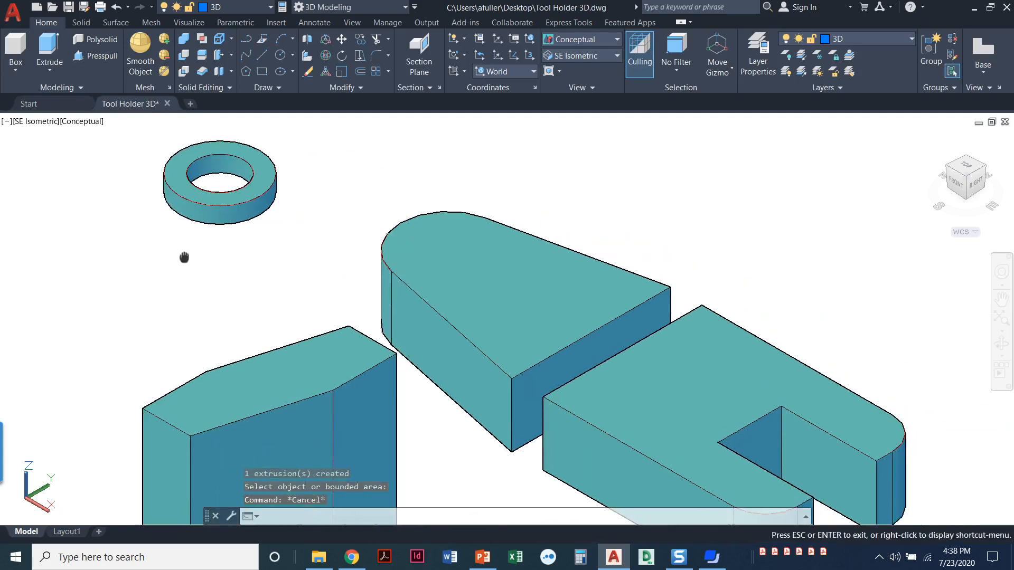
Move the washer onto the block's rounded end as a bored boss and erase leftover circles.
key(Escape)
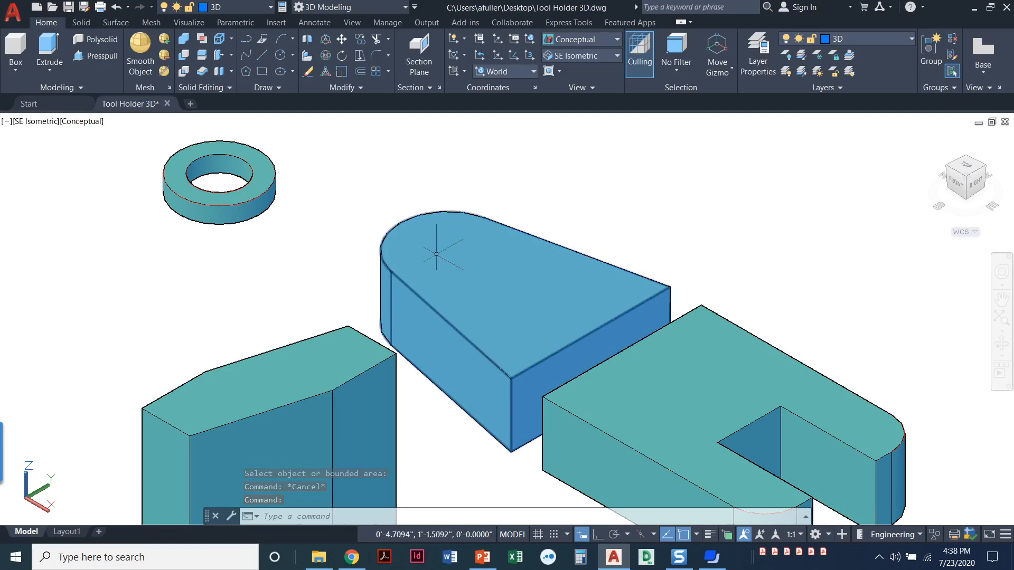
mouse_move(459, 259)
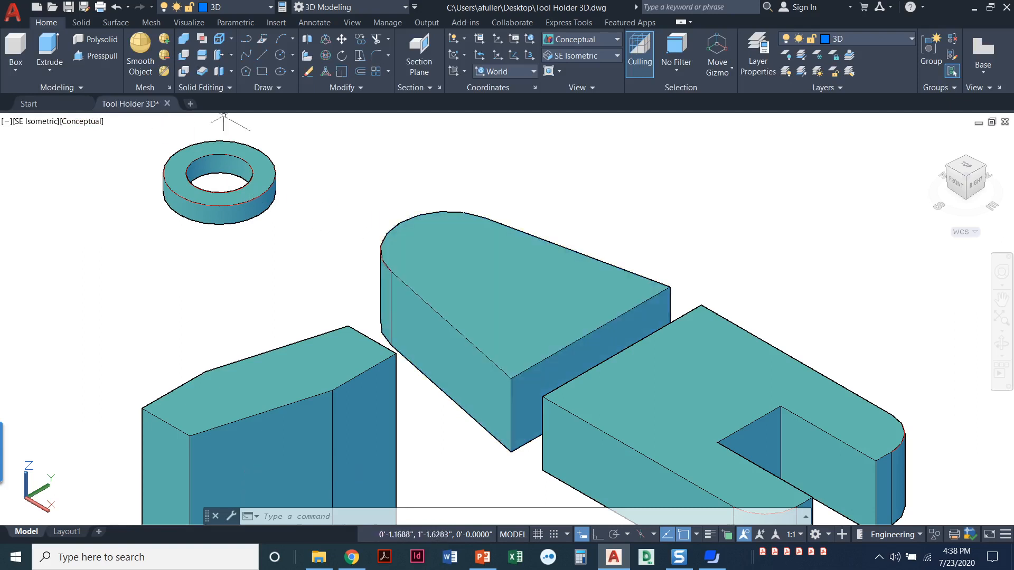
click(267, 204)
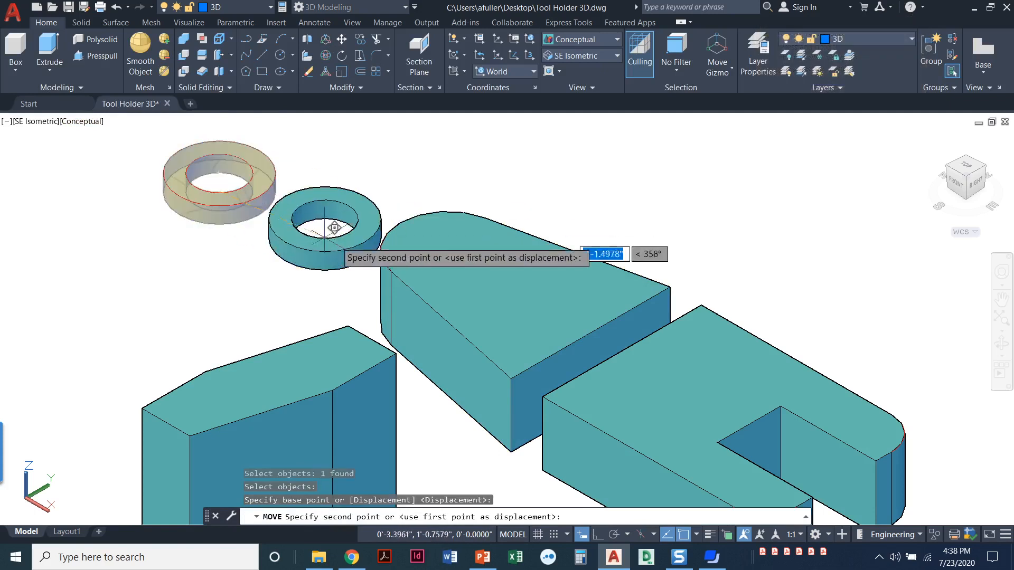
mouse_move(458, 251)
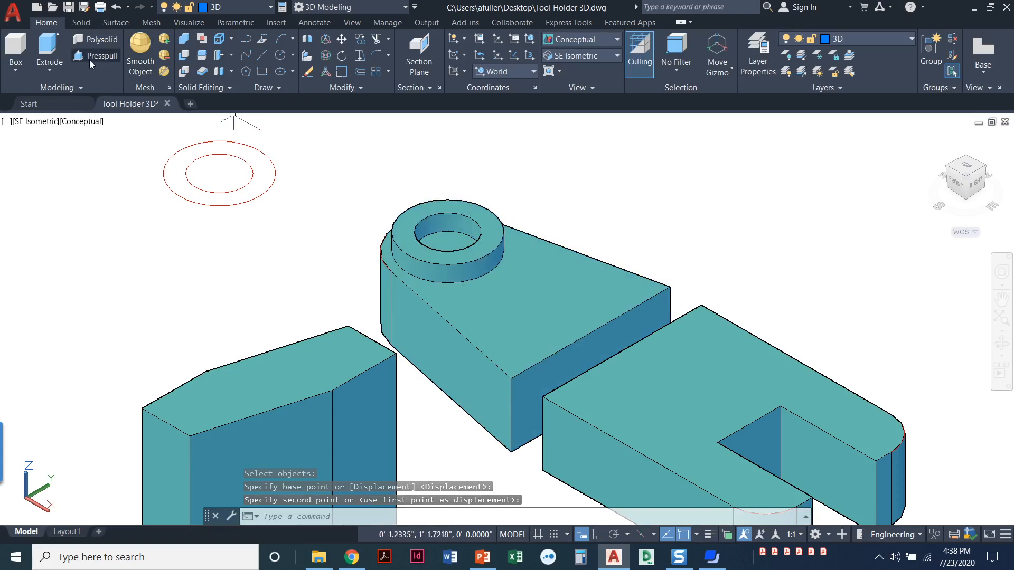
click(101, 56)
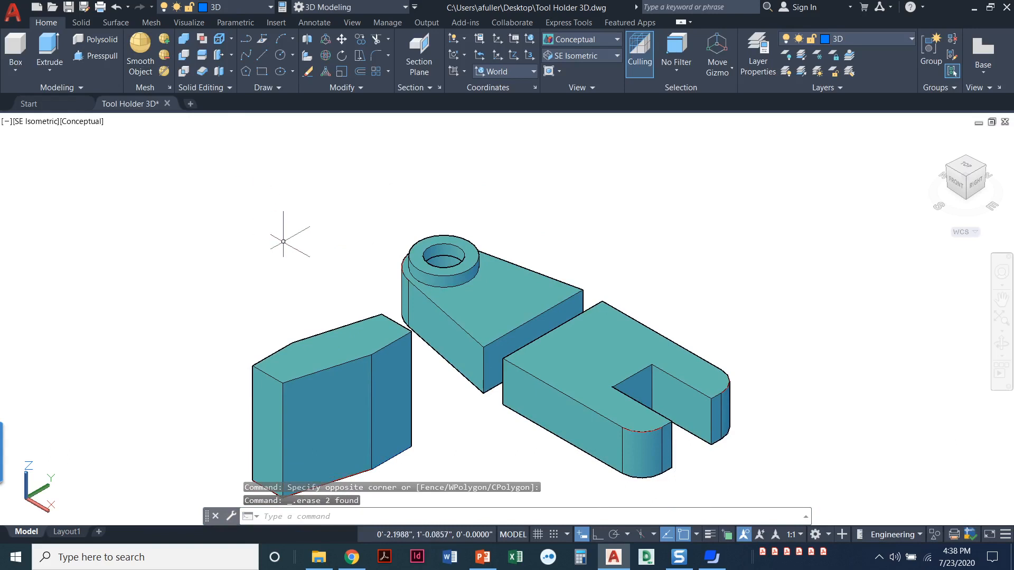
mouse_move(293, 237)
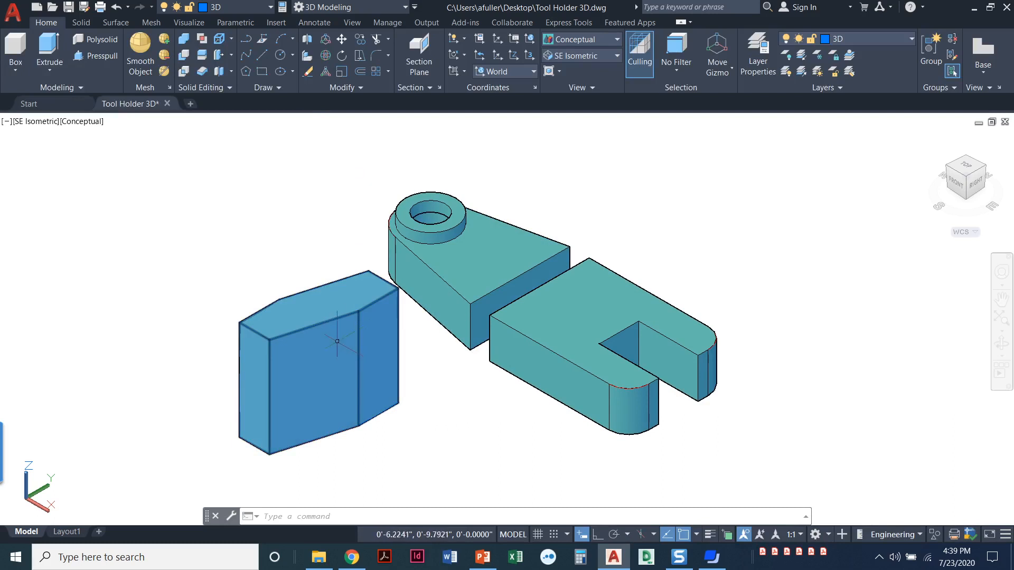
mouse_move(324, 362)
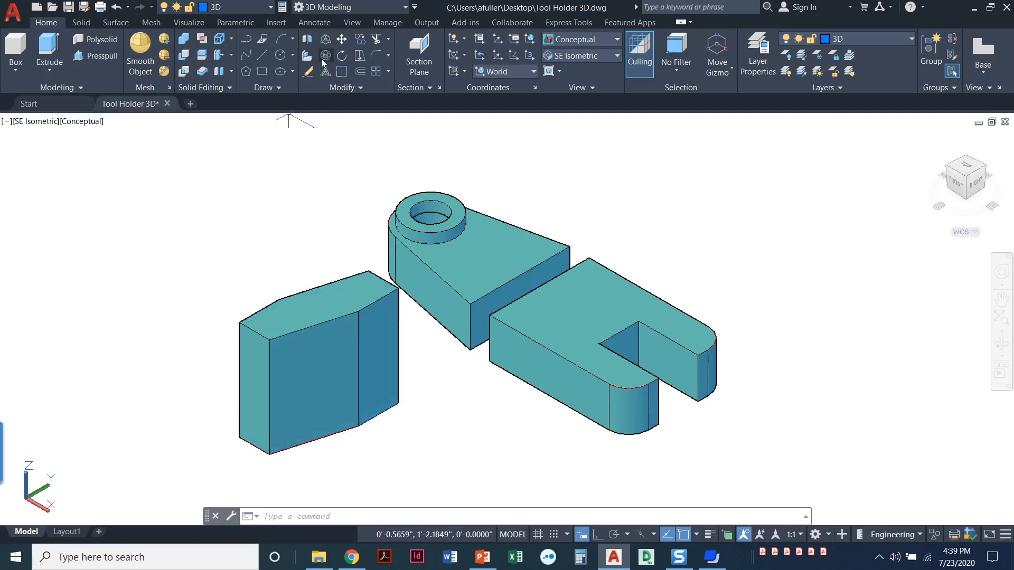
mouse_move(325, 56)
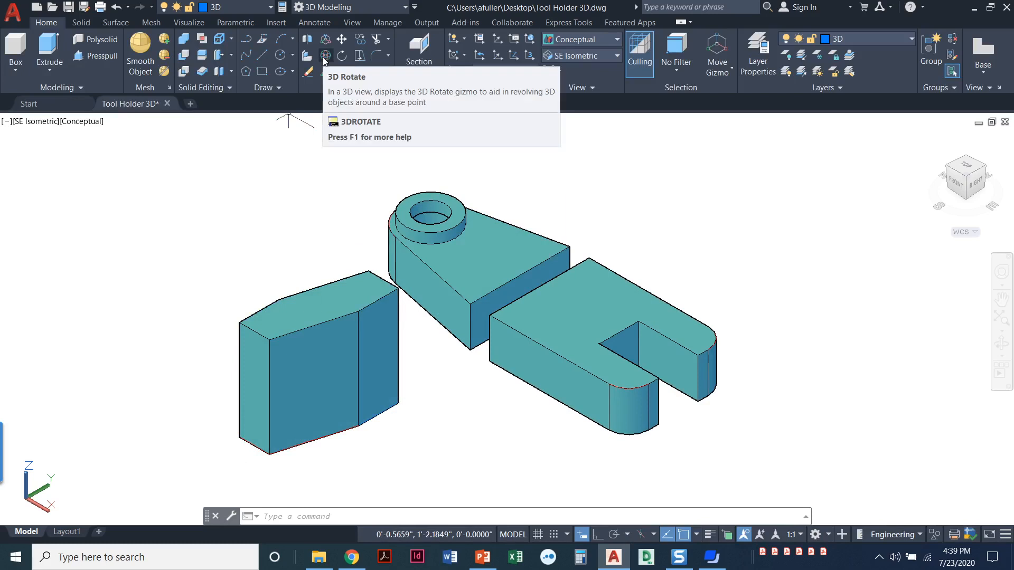
Rotate the angled block in 3D with 3DROTATE so its sloped faces lean anew.
click(326, 55)
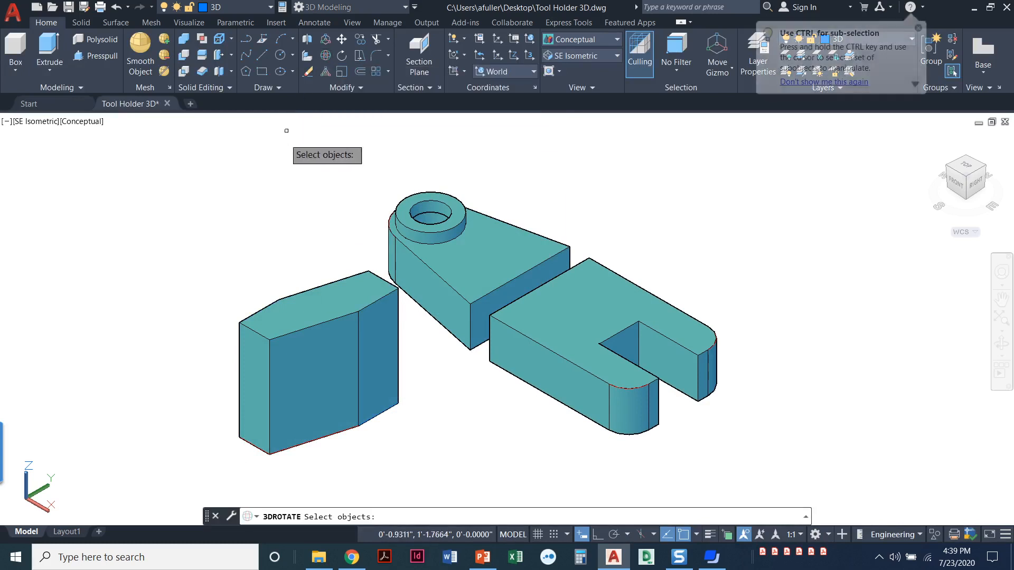
mouse_move(303, 313)
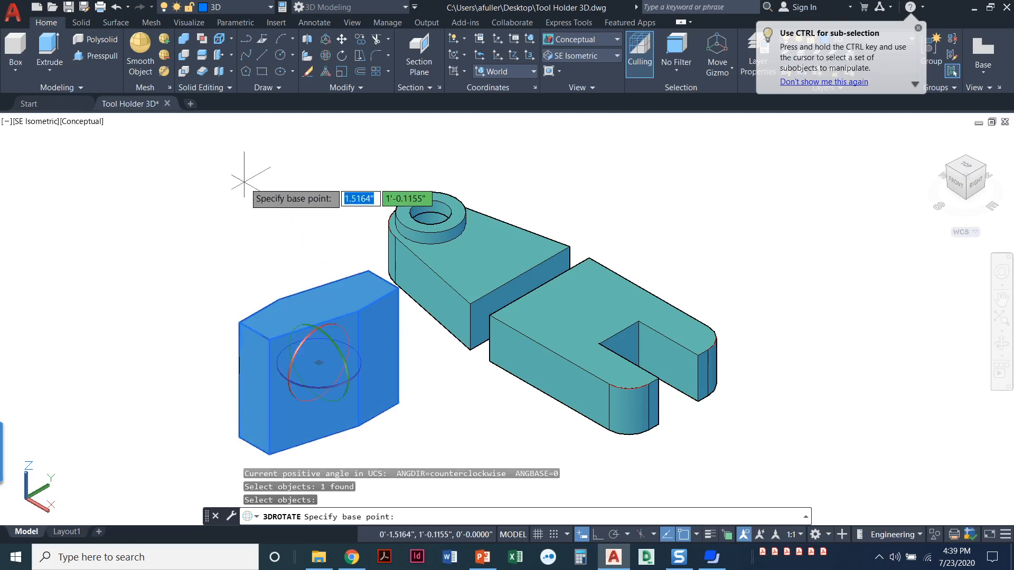
mouse_move(279, 414)
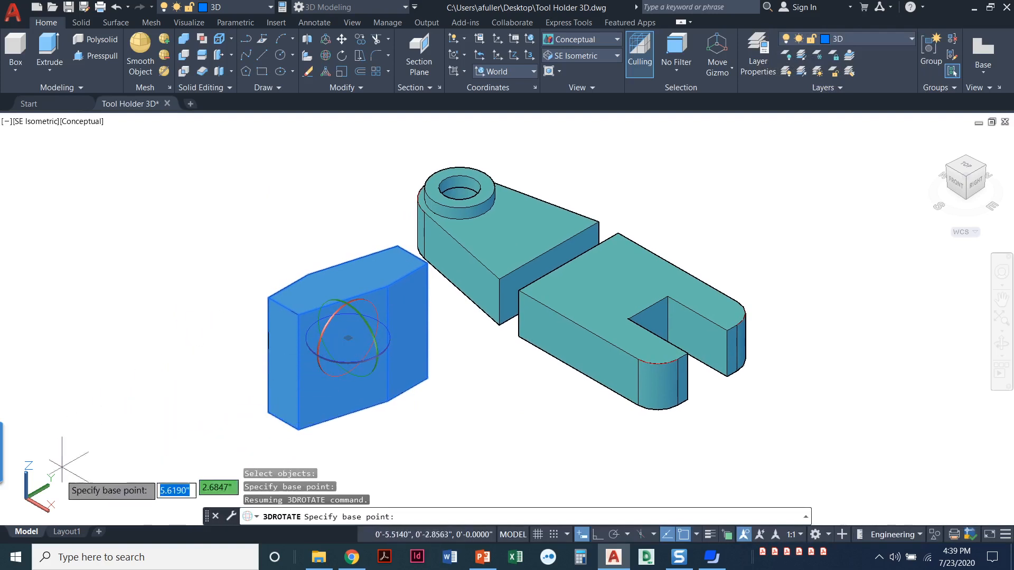
mouse_move(123, 482)
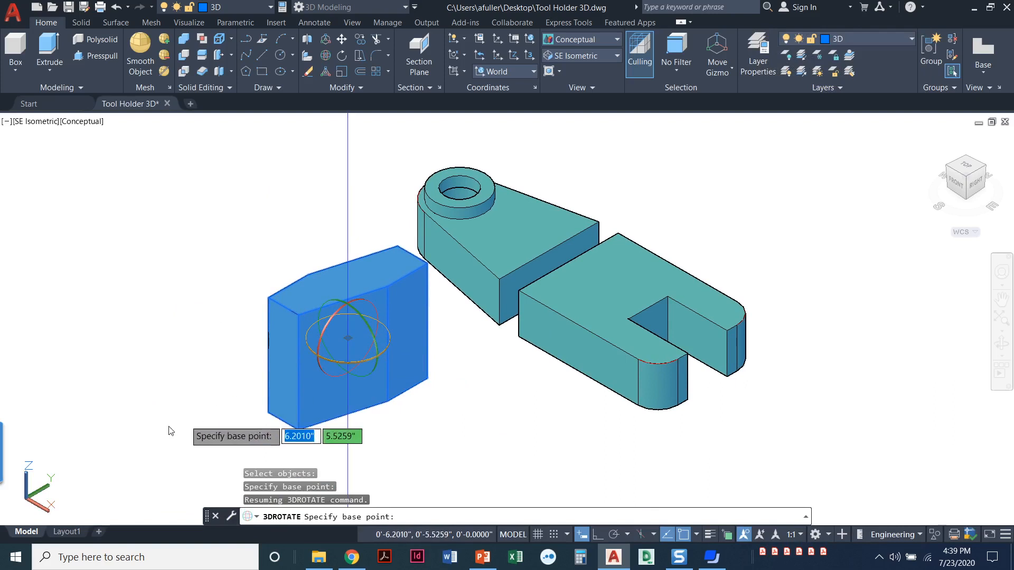
mouse_move(161, 415)
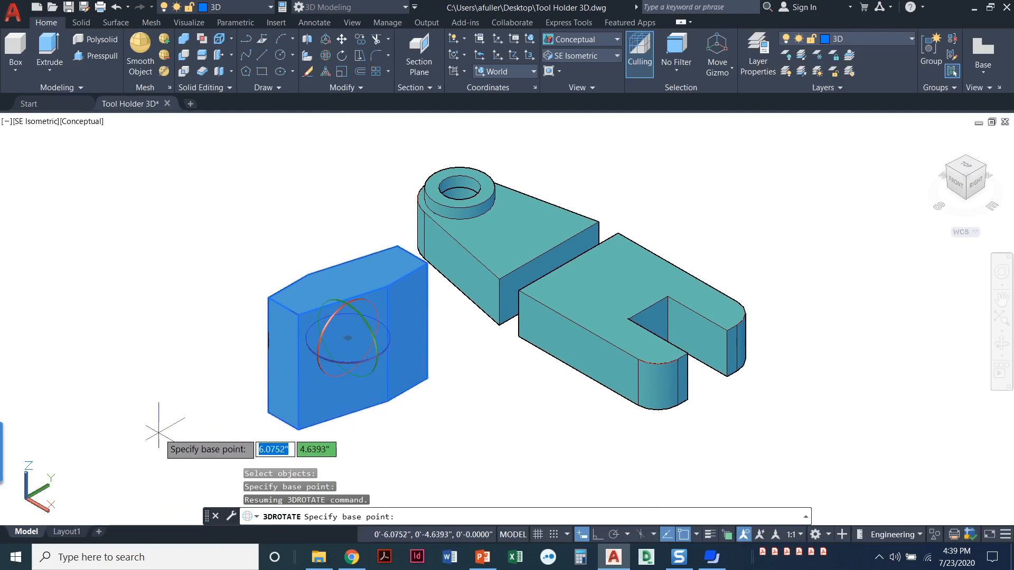
mouse_move(255, 305)
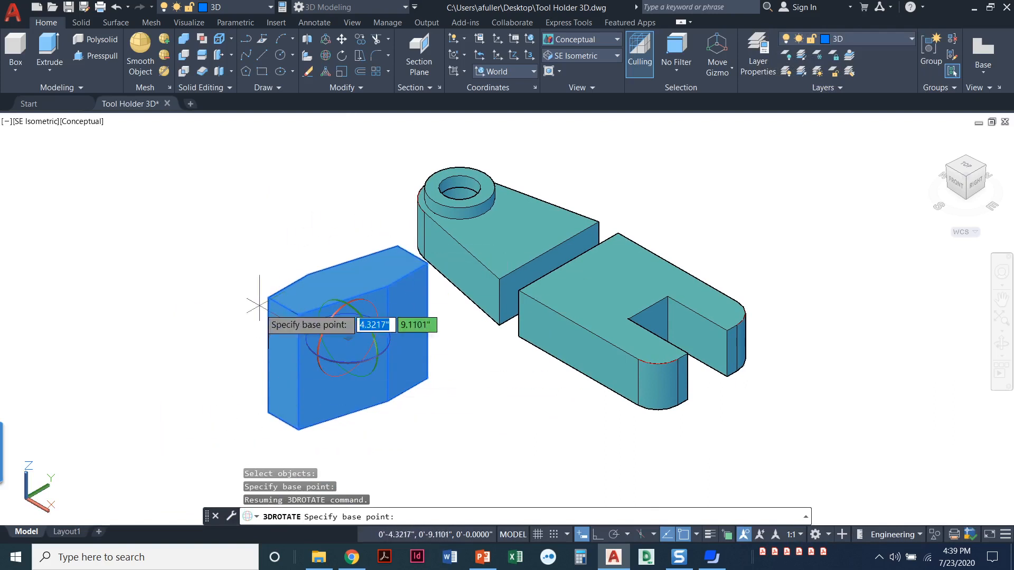
mouse_move(396, 283)
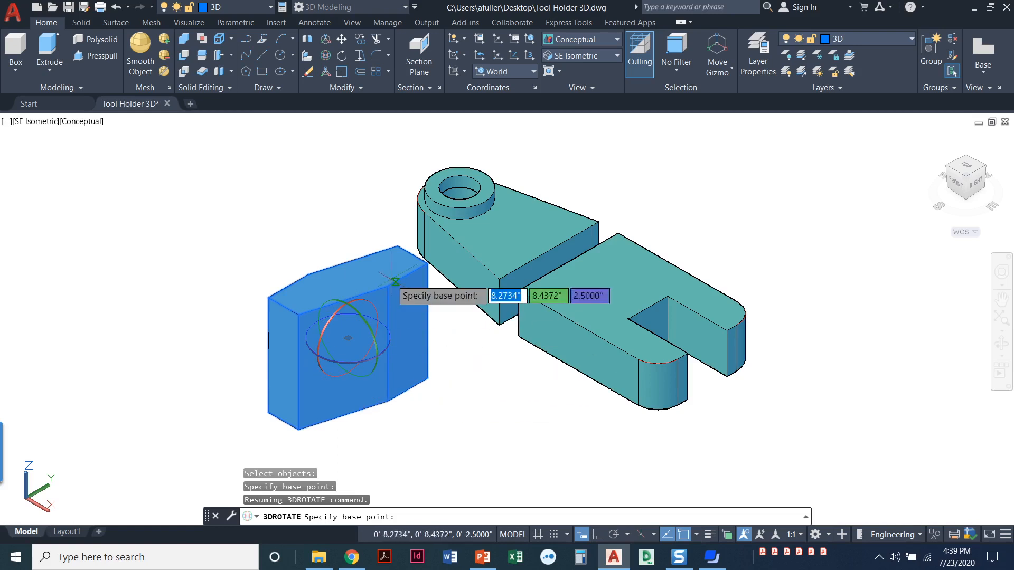
mouse_move(84, 471)
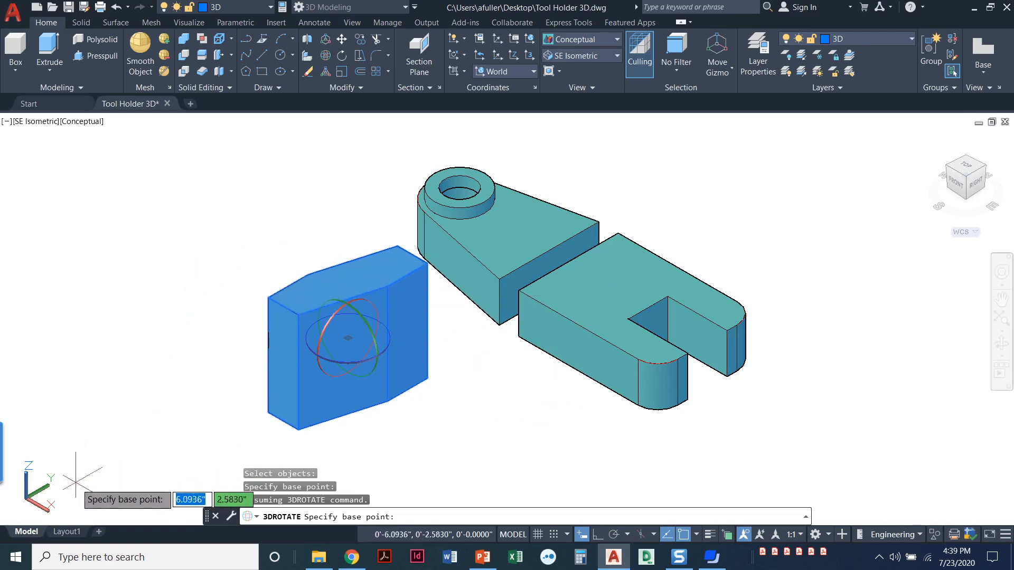
mouse_move(346, 338)
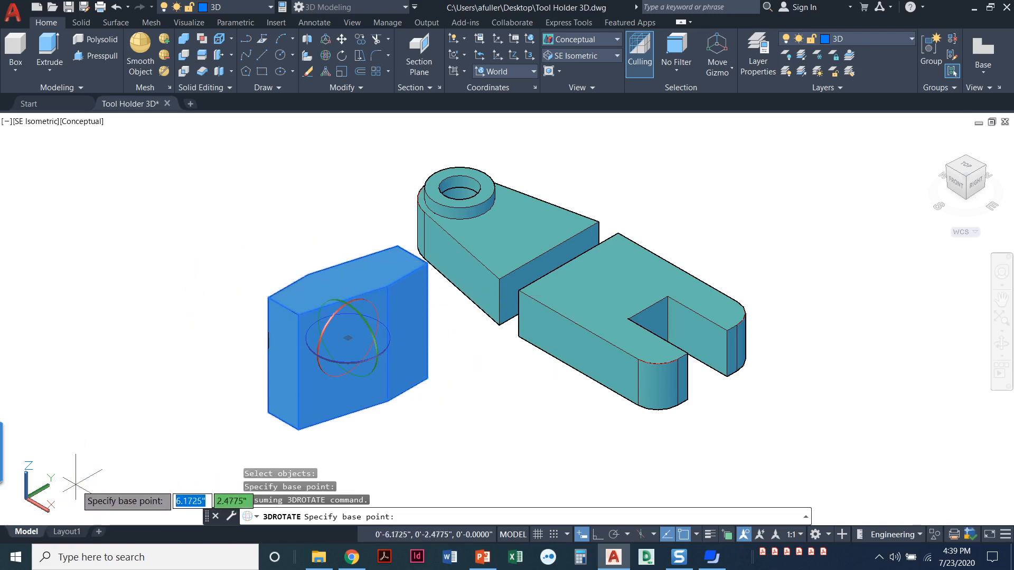
mouse_move(347, 361)
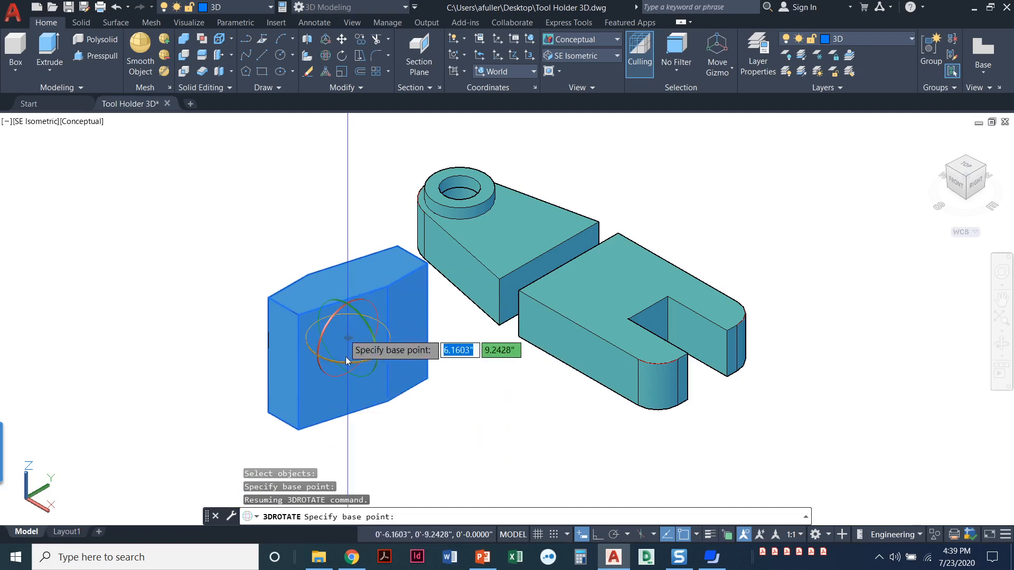
mouse_move(139, 375)
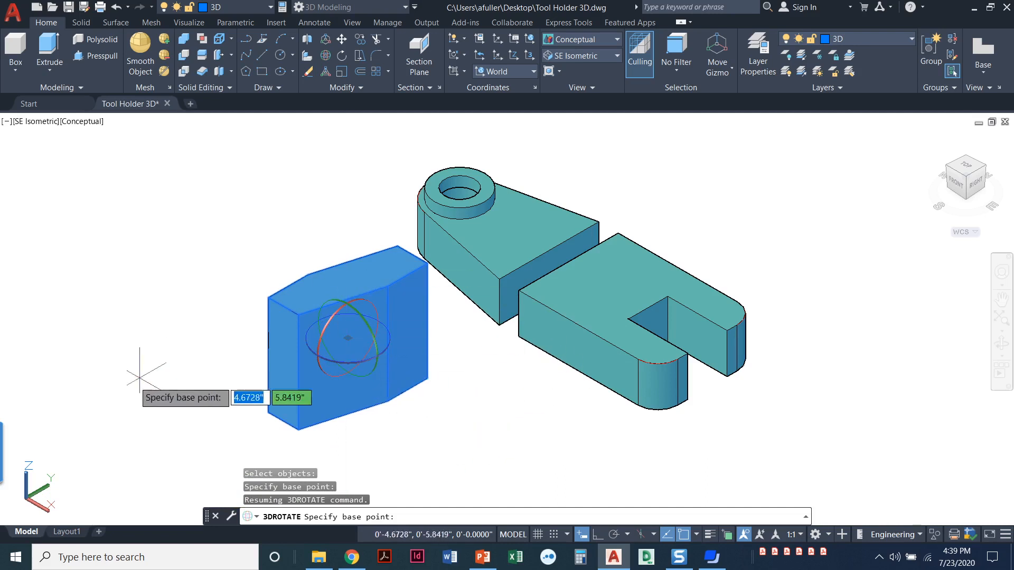
mouse_move(364, 370)
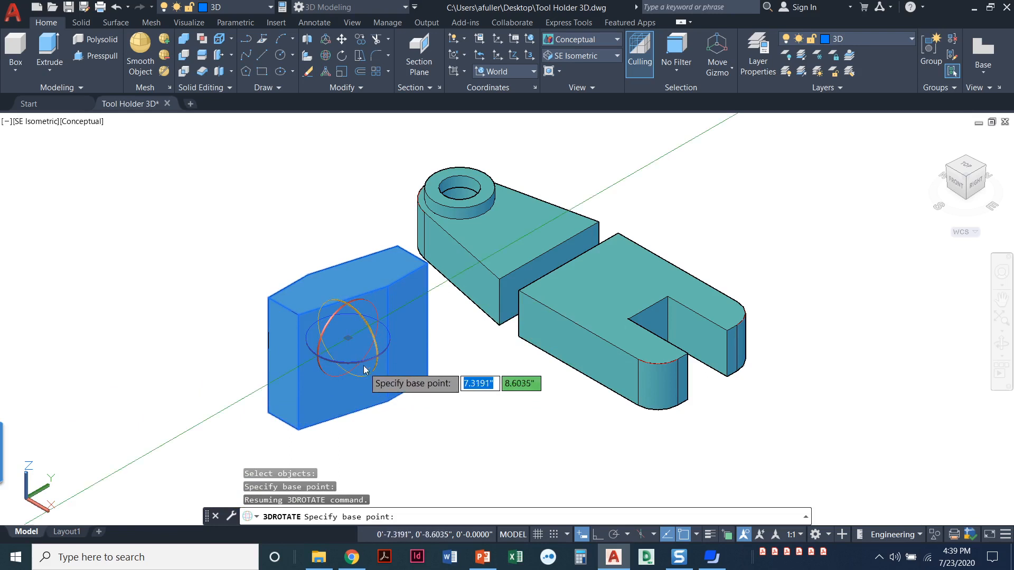
mouse_move(268, 394)
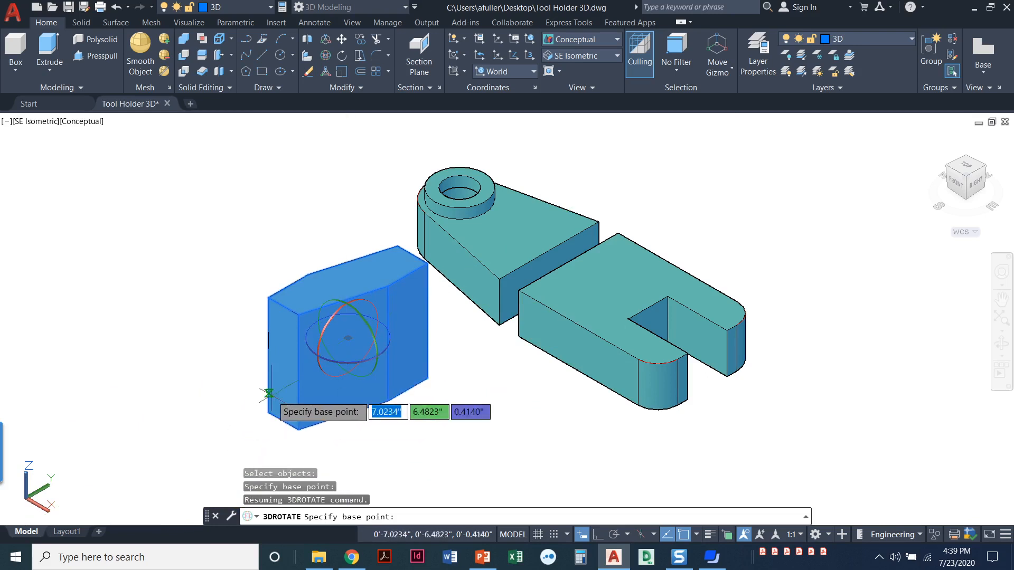
mouse_move(329, 380)
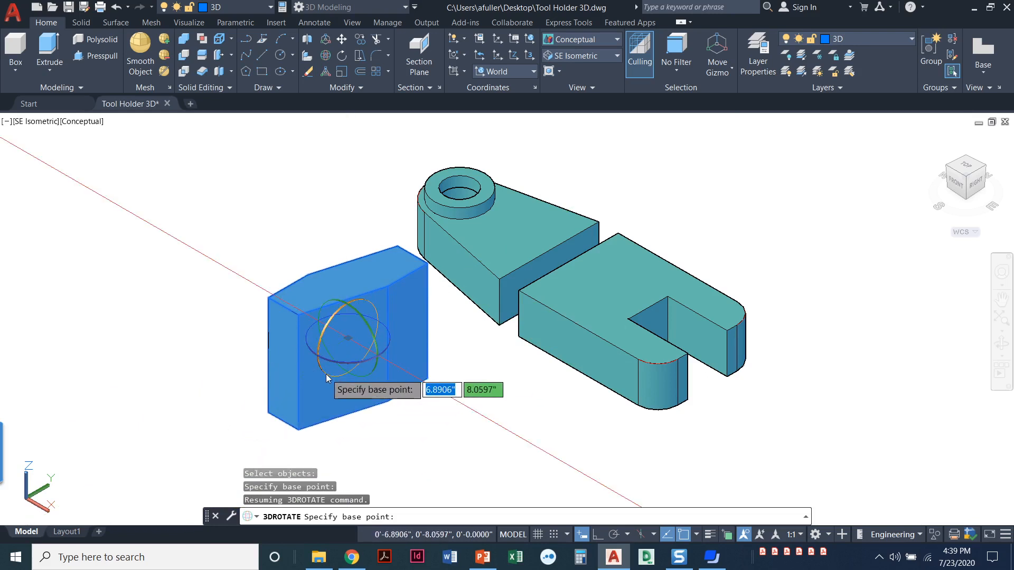
mouse_move(326, 378)
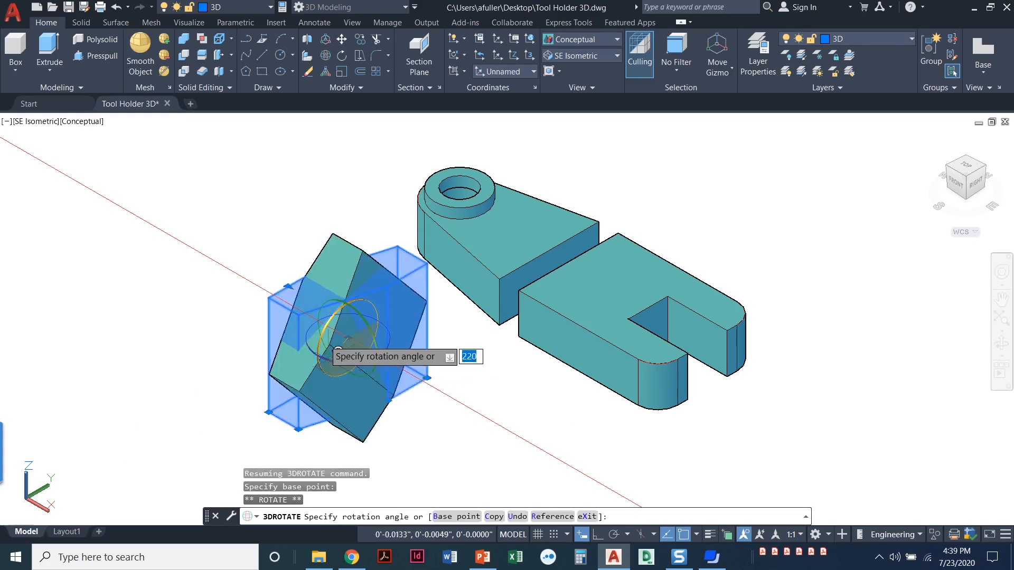
mouse_move(482, 317)
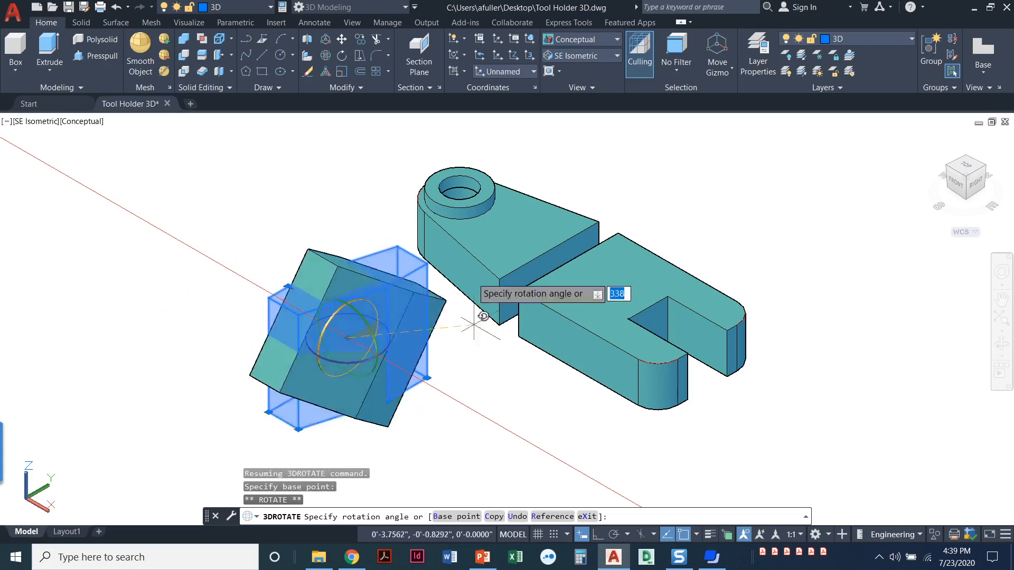
mouse_move(363, 180)
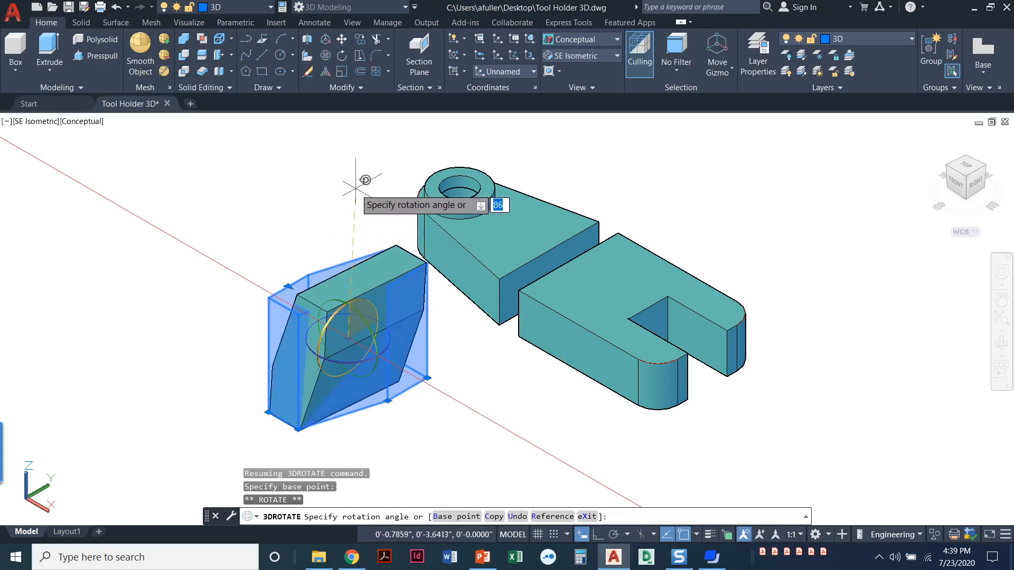
mouse_move(427, 380)
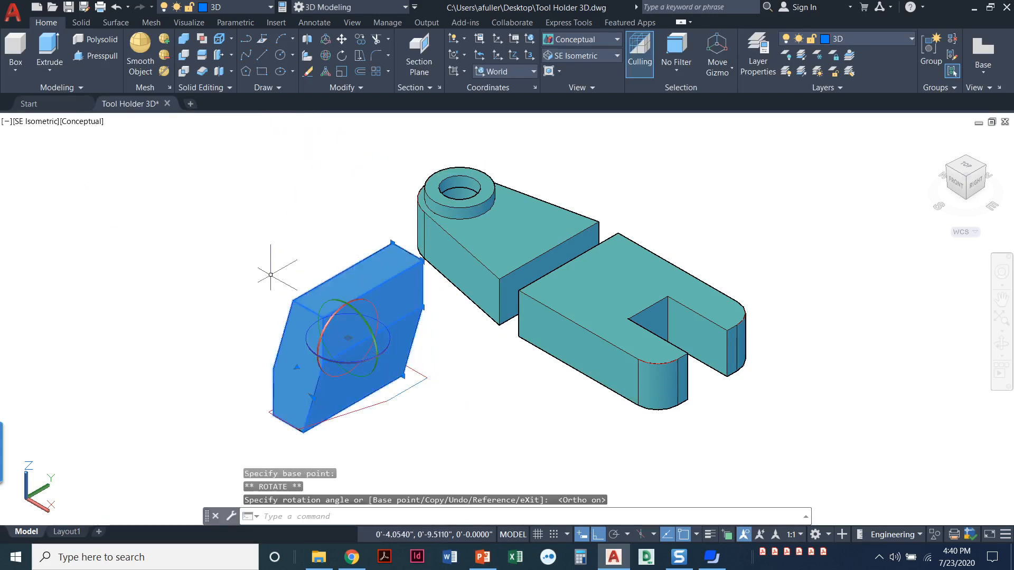
Move the angled block and fork against the boss part at matching corners.
key(Escape)
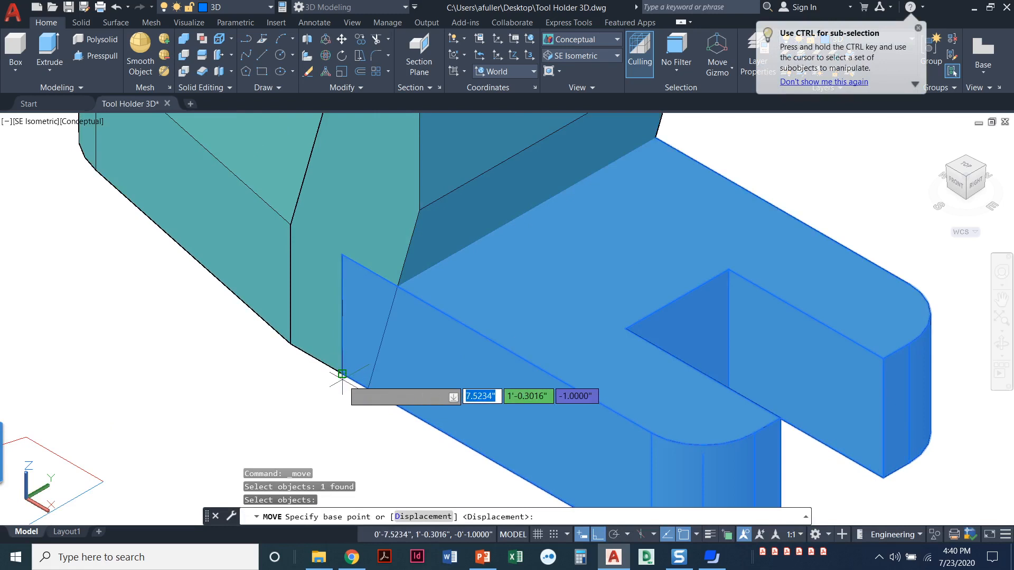
click(342, 375)
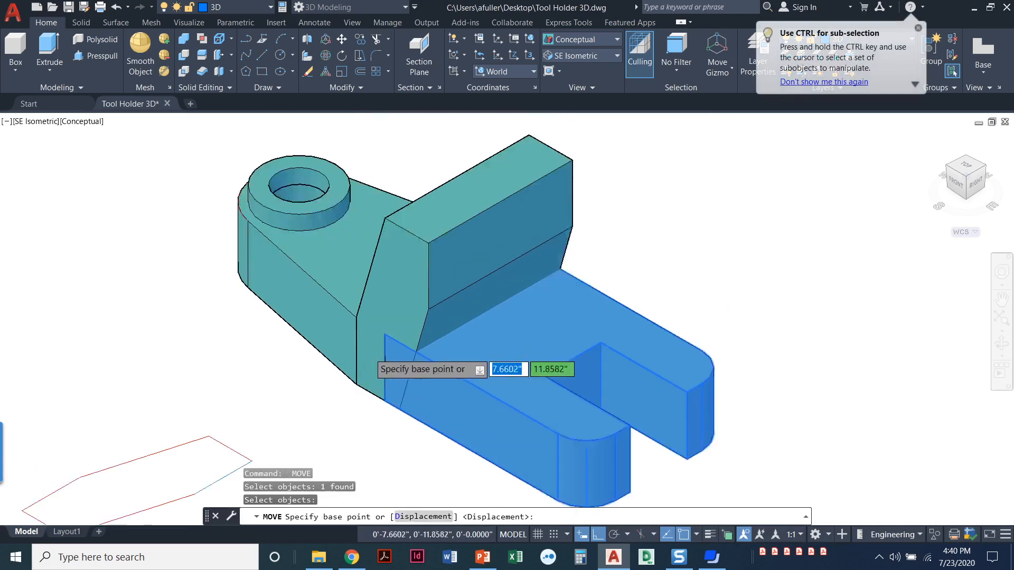
click(393, 158)
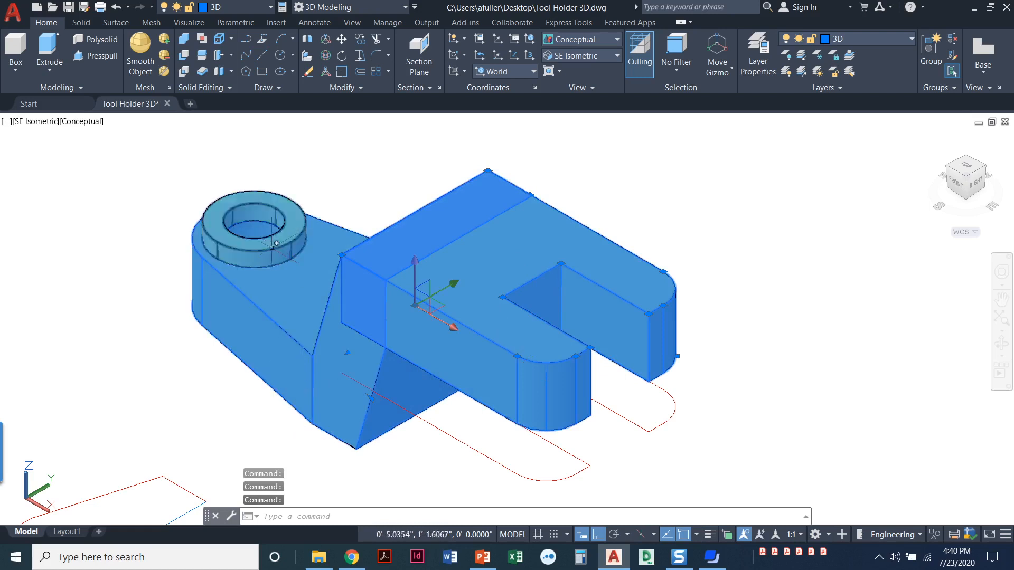
Union the boss part, angled block and slotted fork into one solid, then pick it for moving.
key(Escape)
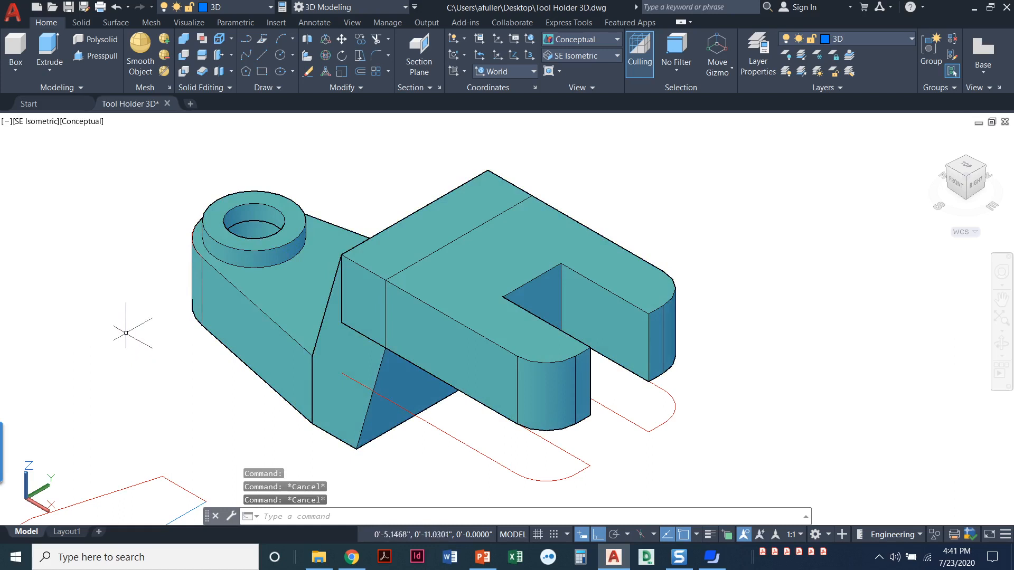
mouse_move(188, 119)
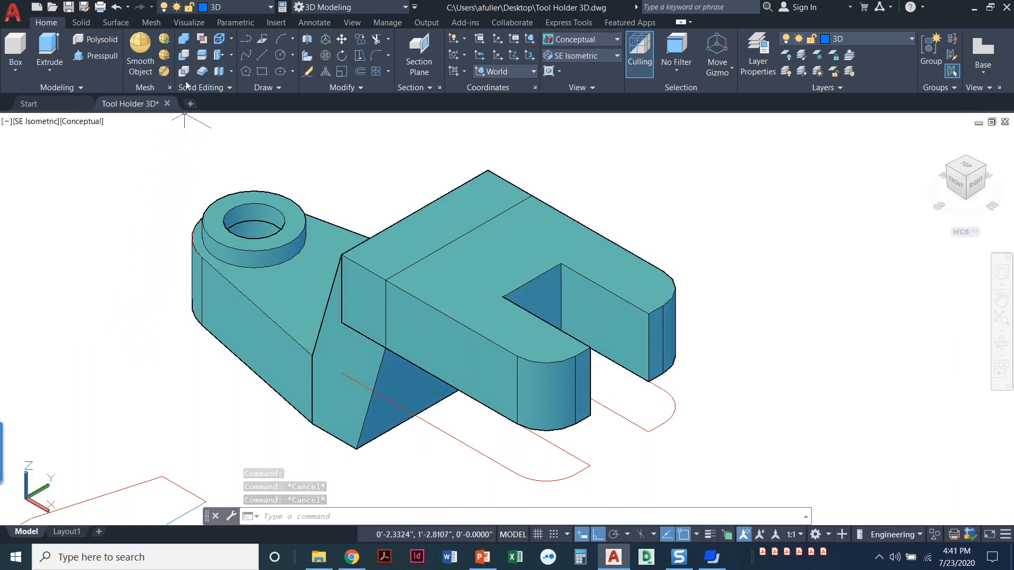
mouse_move(184, 54)
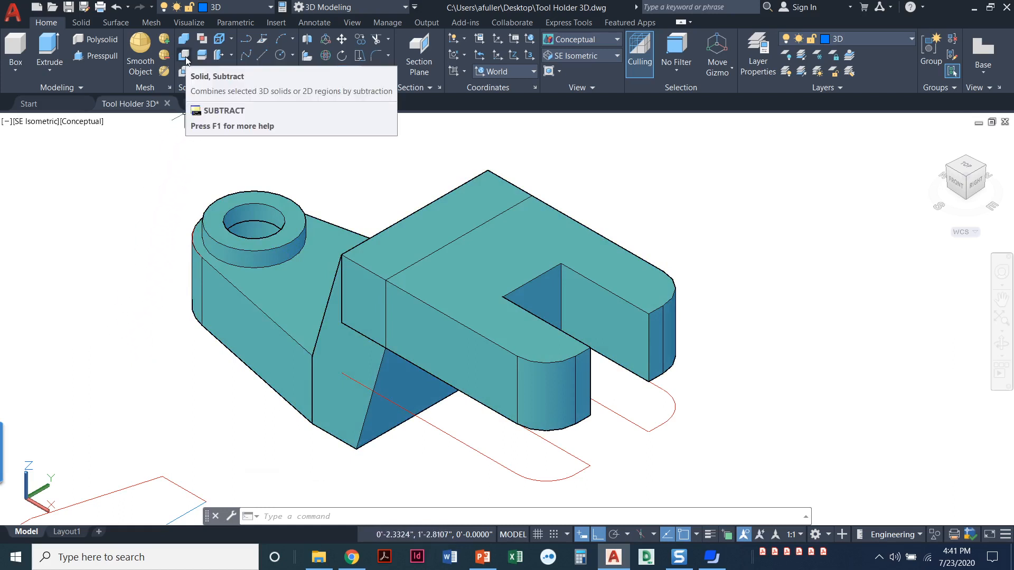
mouse_move(183, 38)
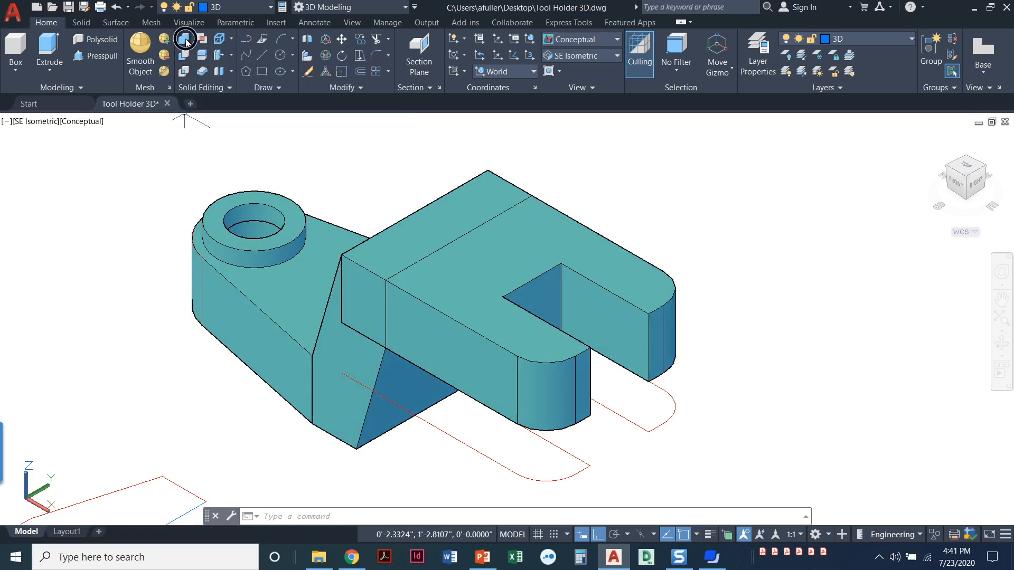
click(184, 39)
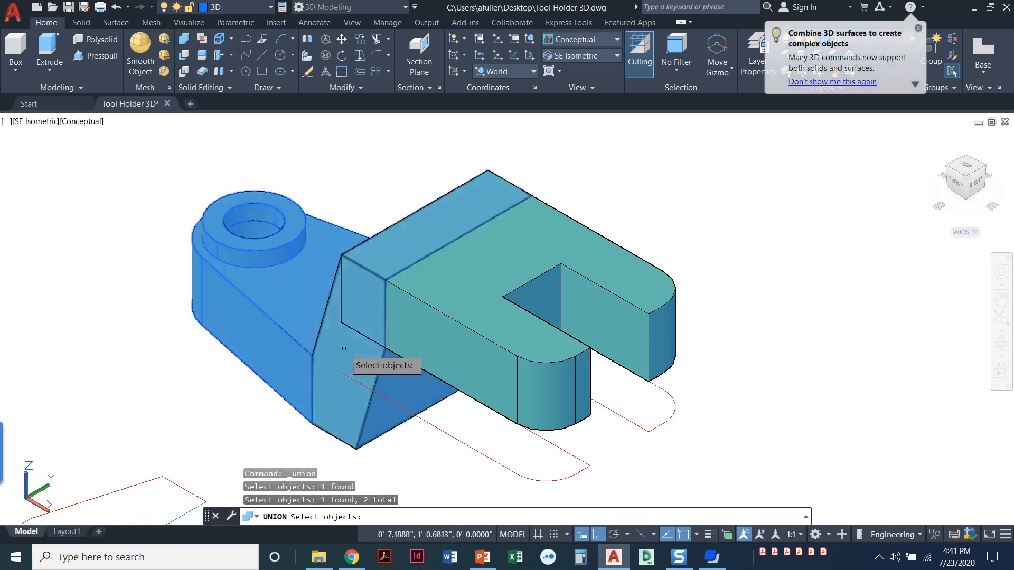
click(485, 259)
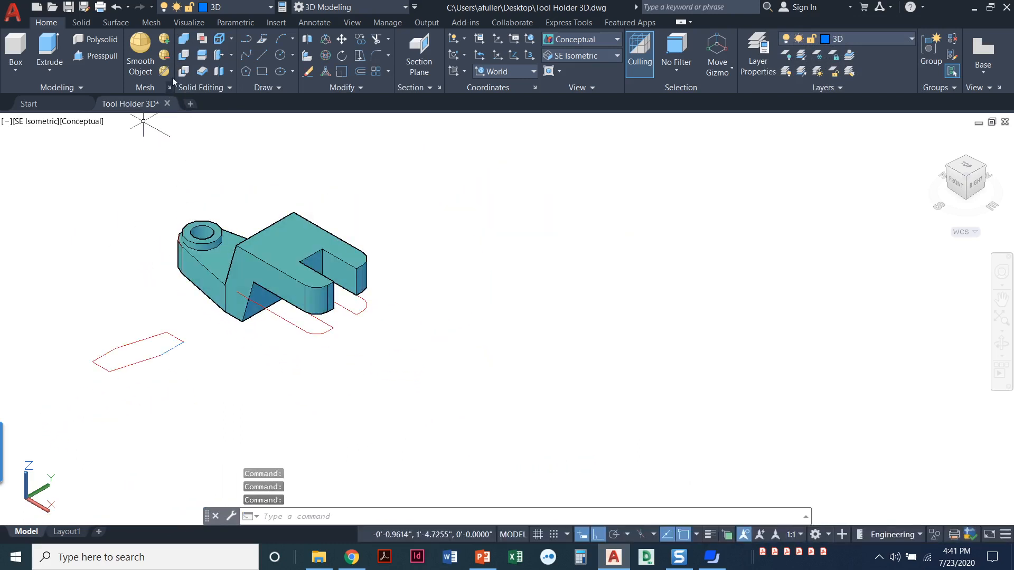
click(266, 265)
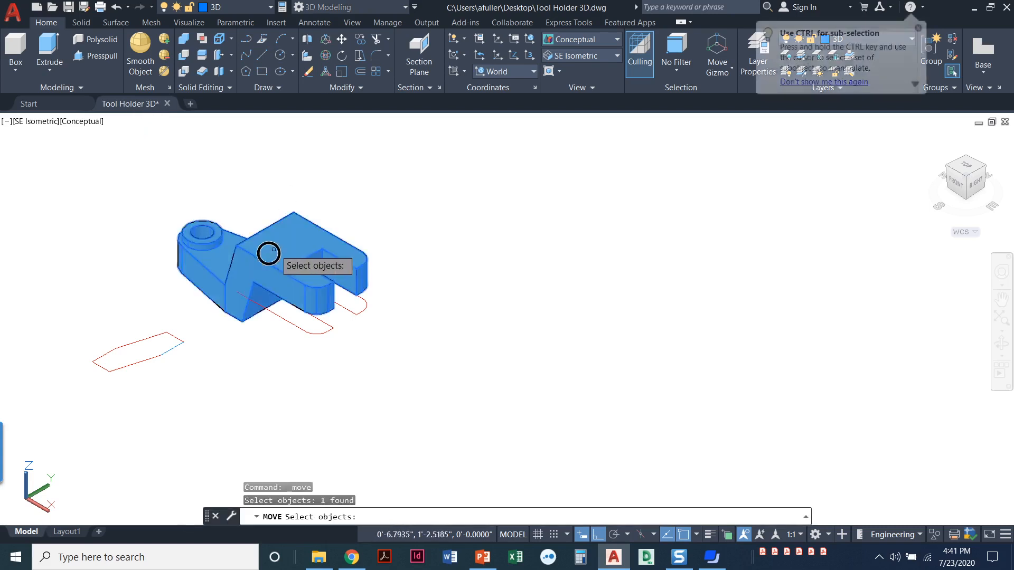